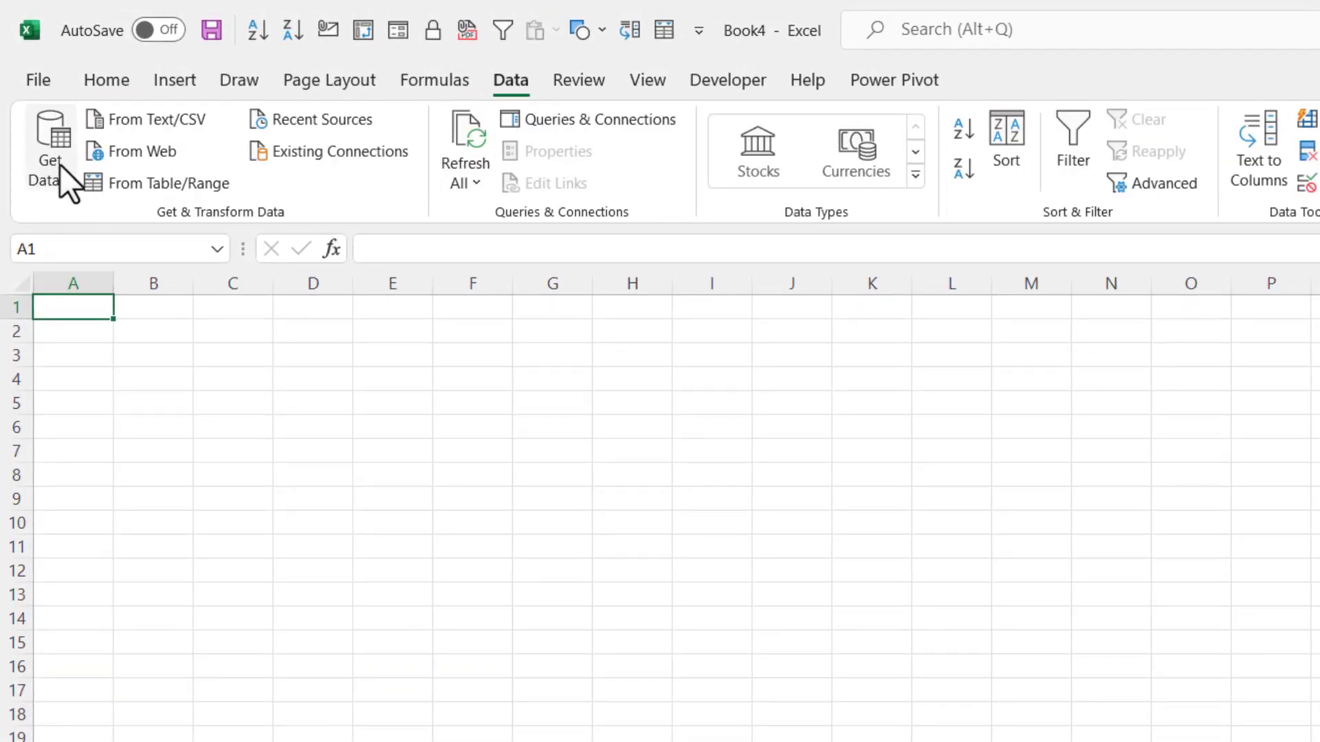
Import the 'Camrof Ltd - Complete Data' Access database via Get Data > From Microsoft Access Database.
left_click(47, 151)
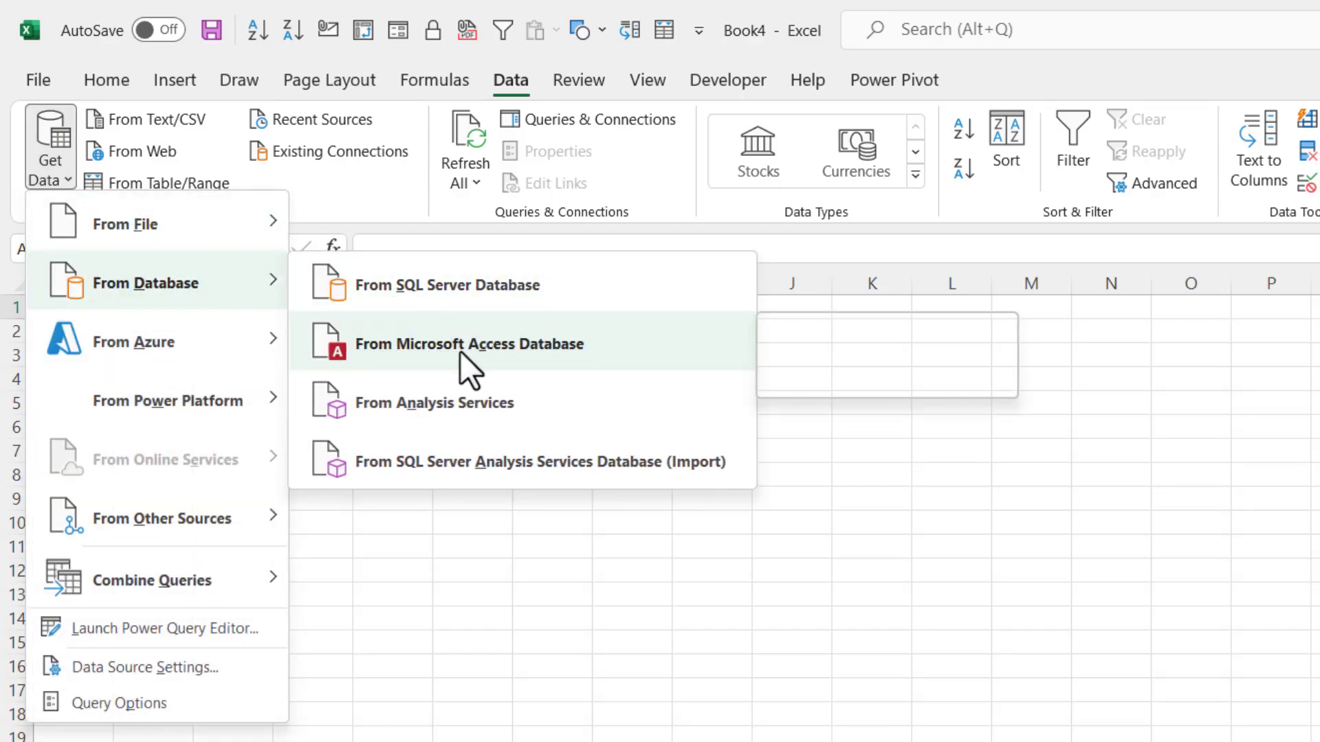
left_click(469, 344)
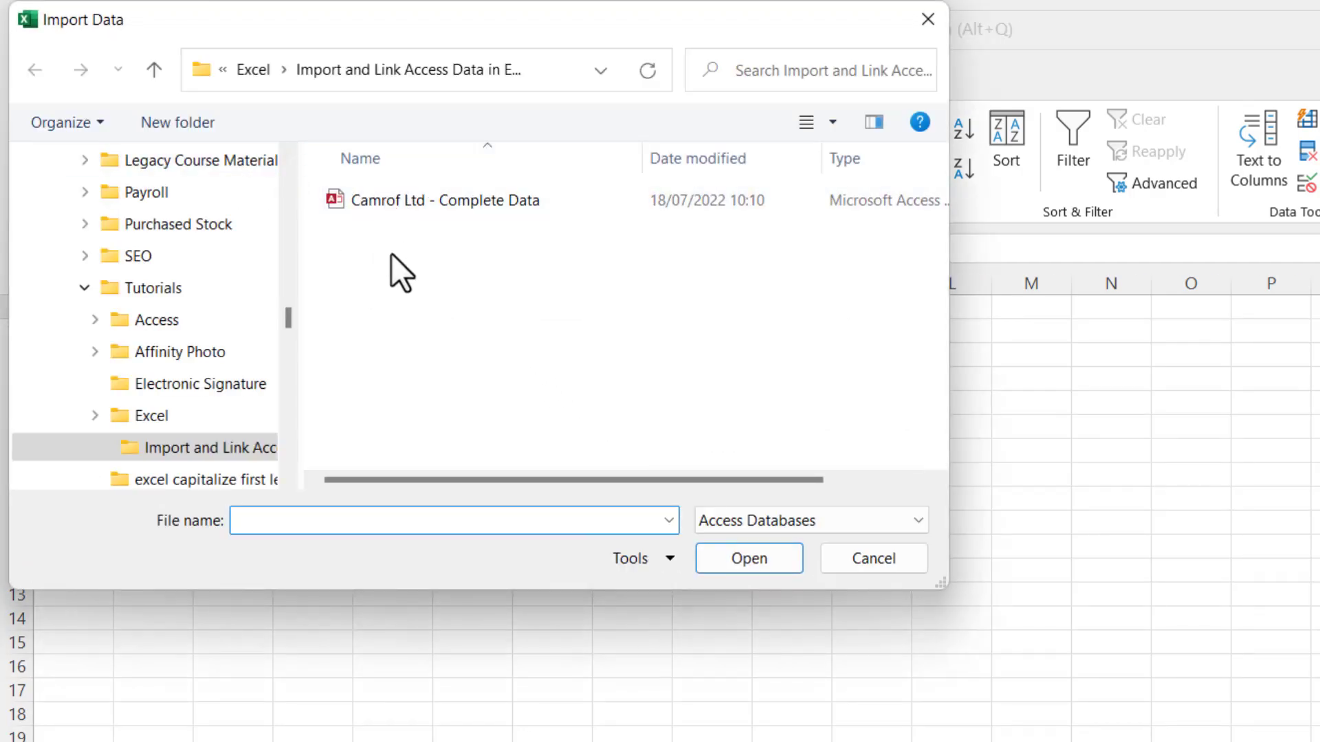
left_click(448, 200)
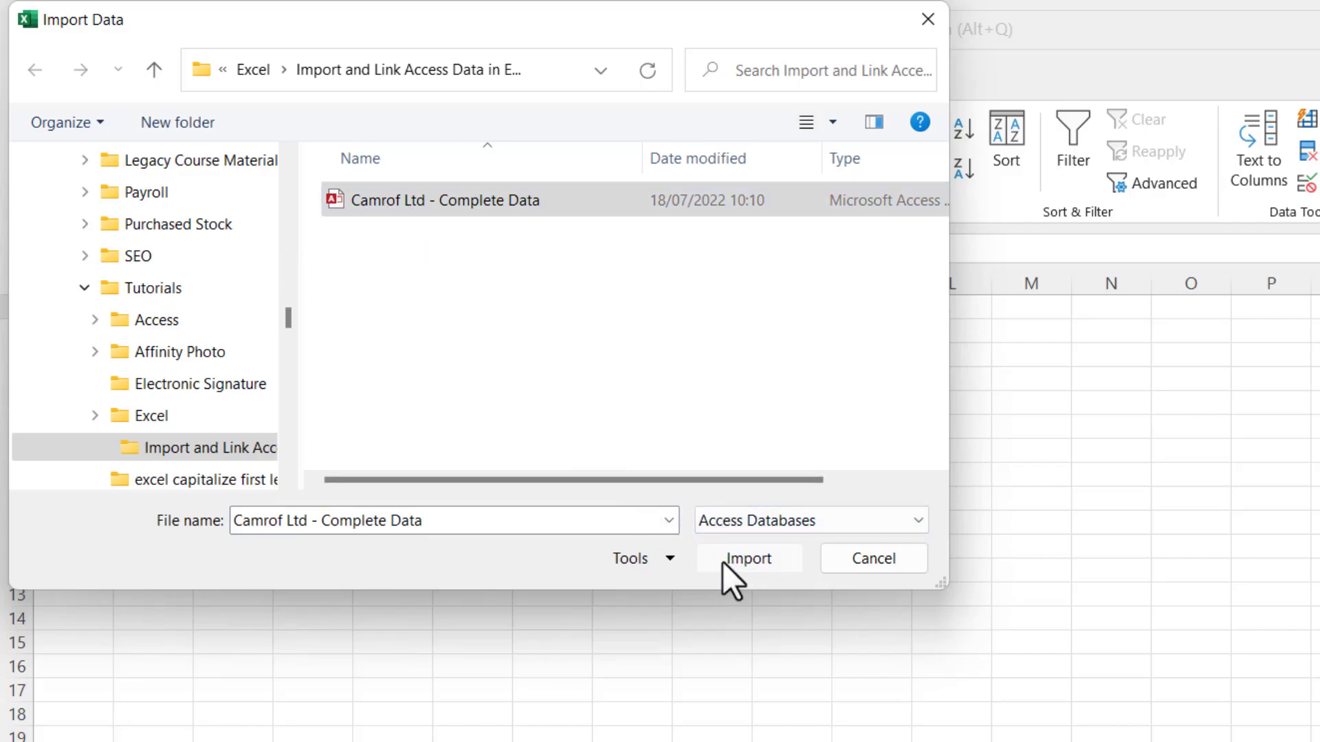
left_click(748, 558)
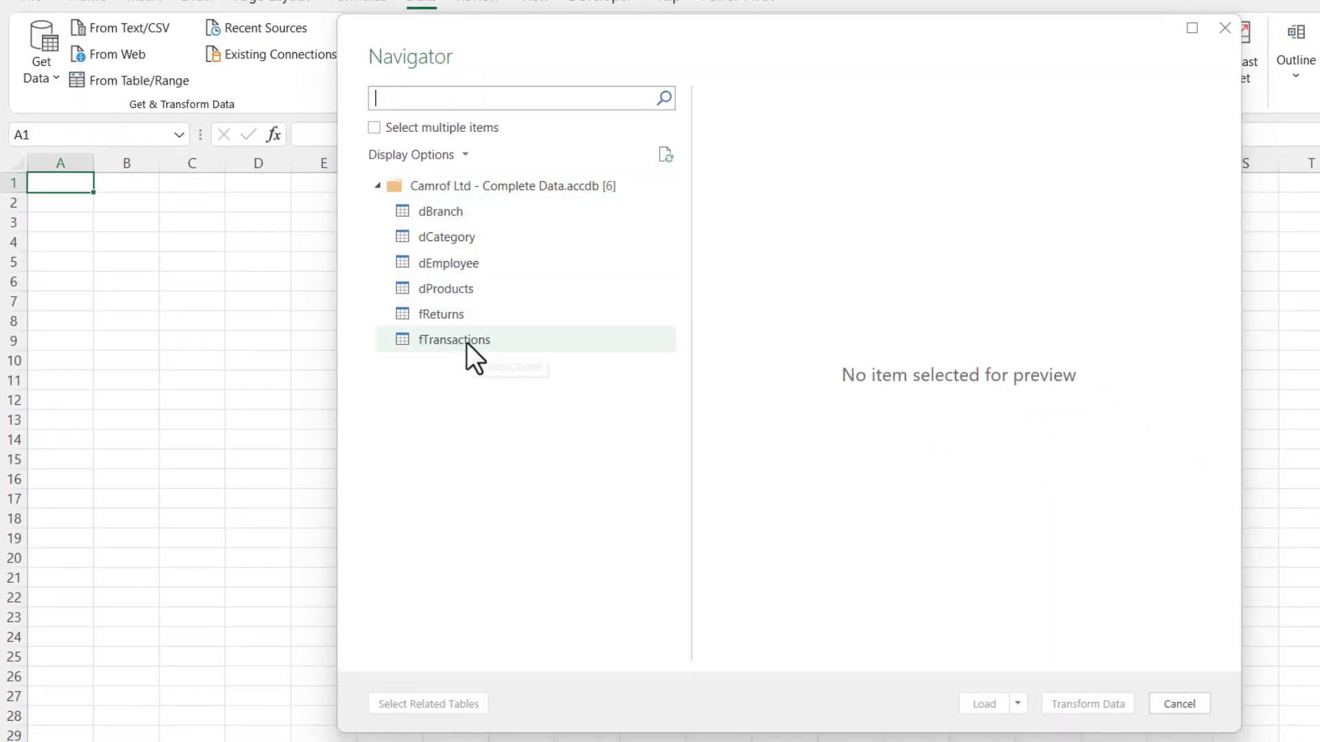
Select the fTransactions table in Navigator, toggling multiple-item selection off again, and send it to Transform Data.
left_click(454, 340)
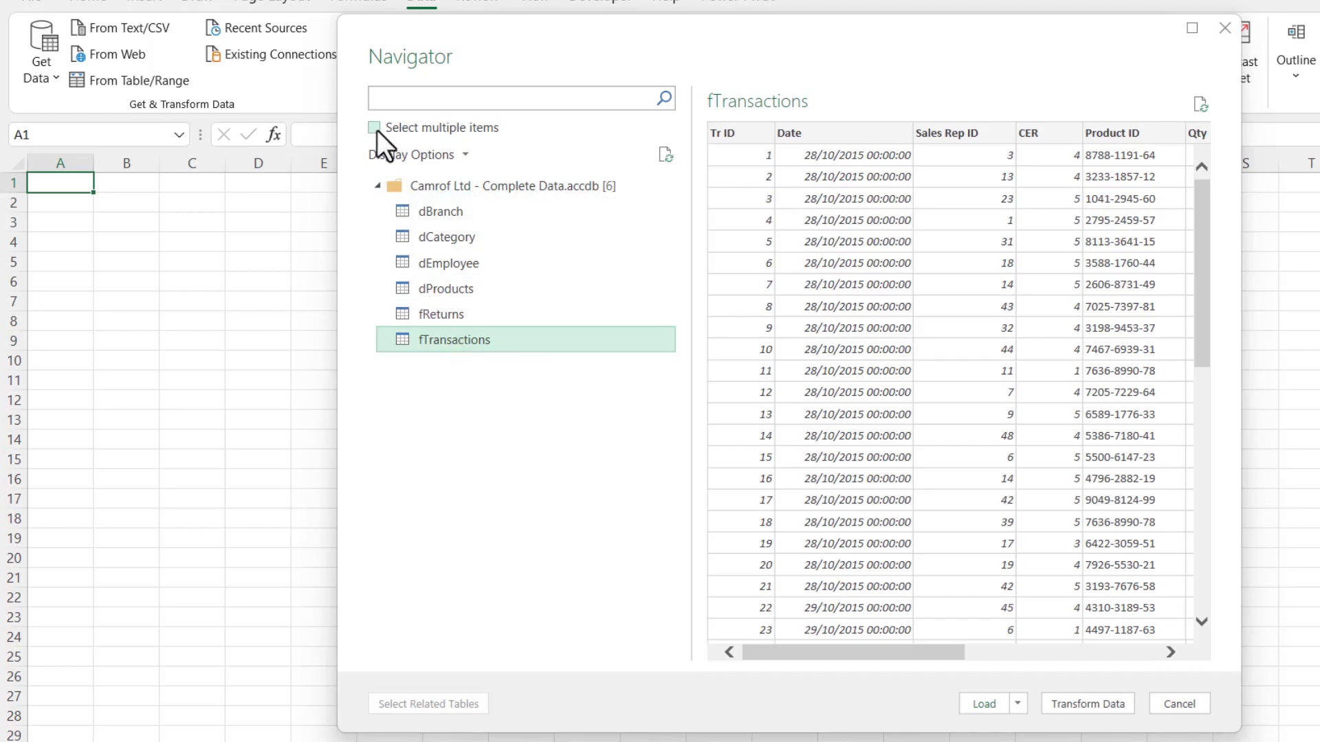
left_click(374, 127)
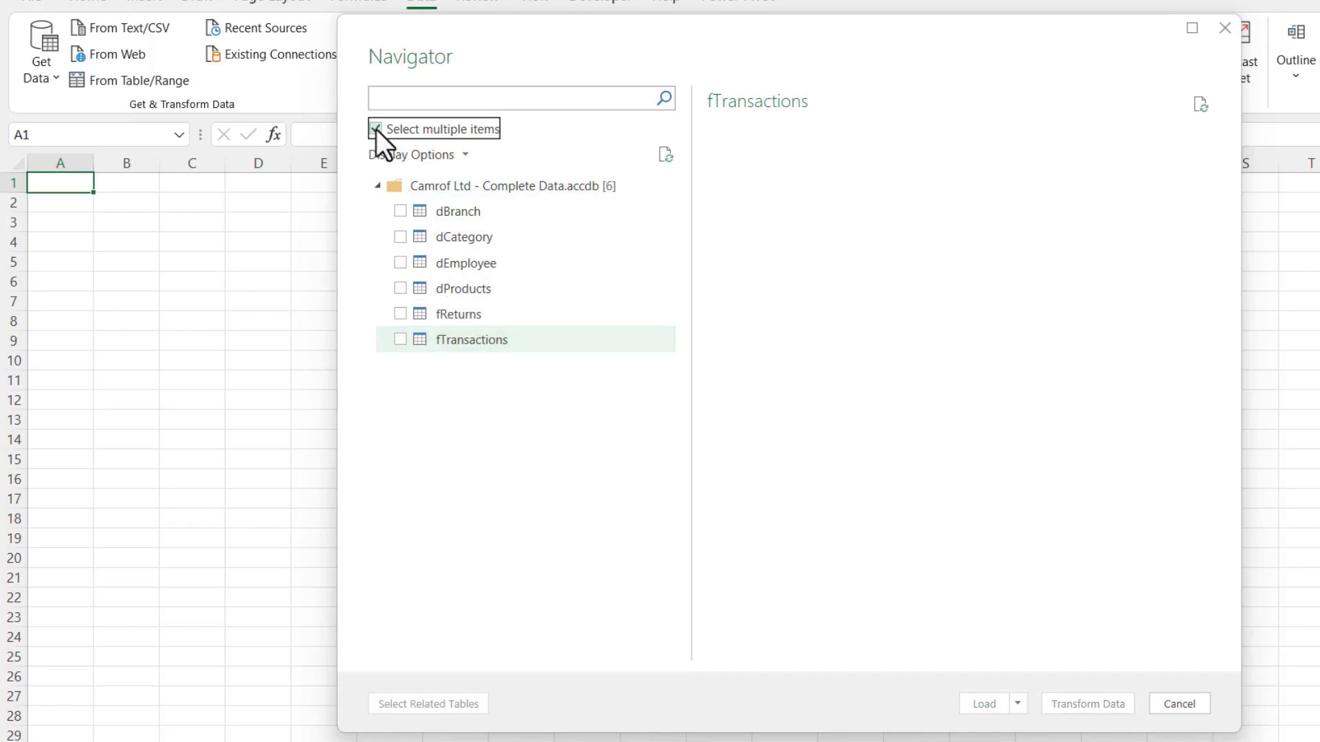
left_click(377, 128)
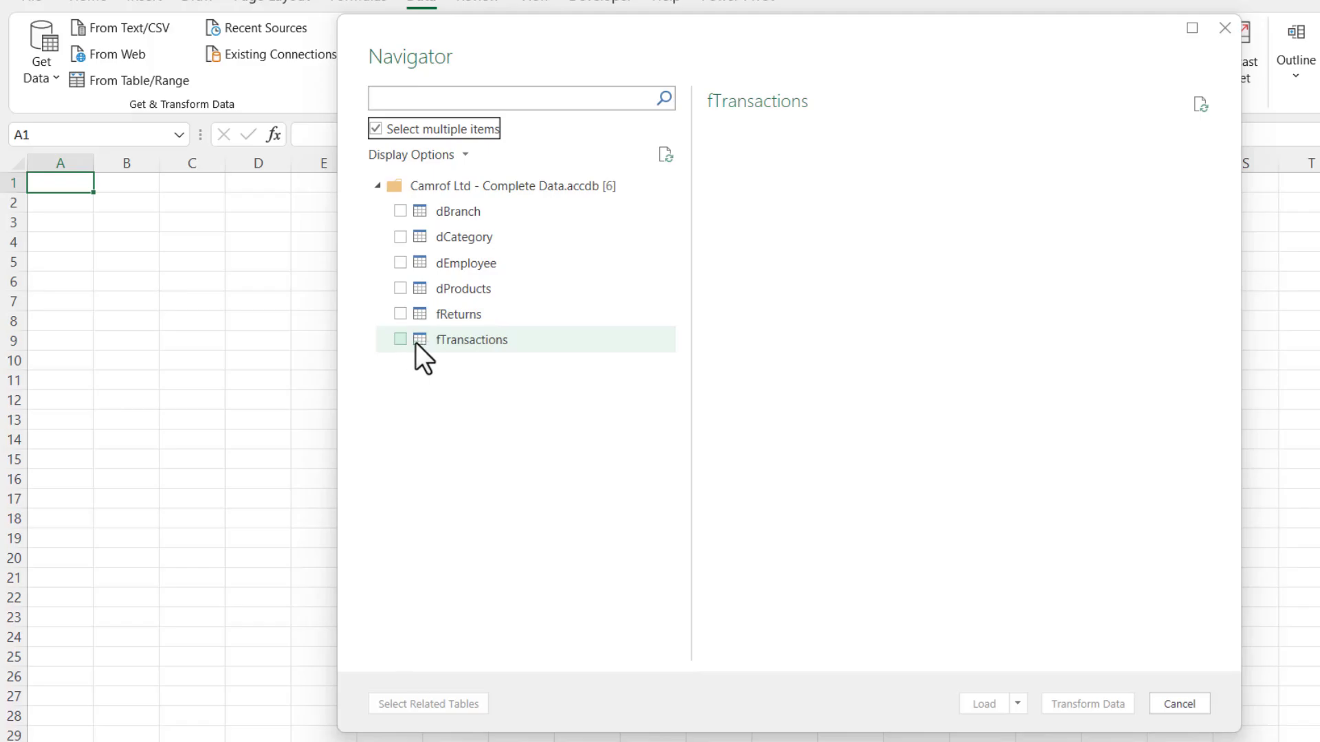
left_click(377, 130)
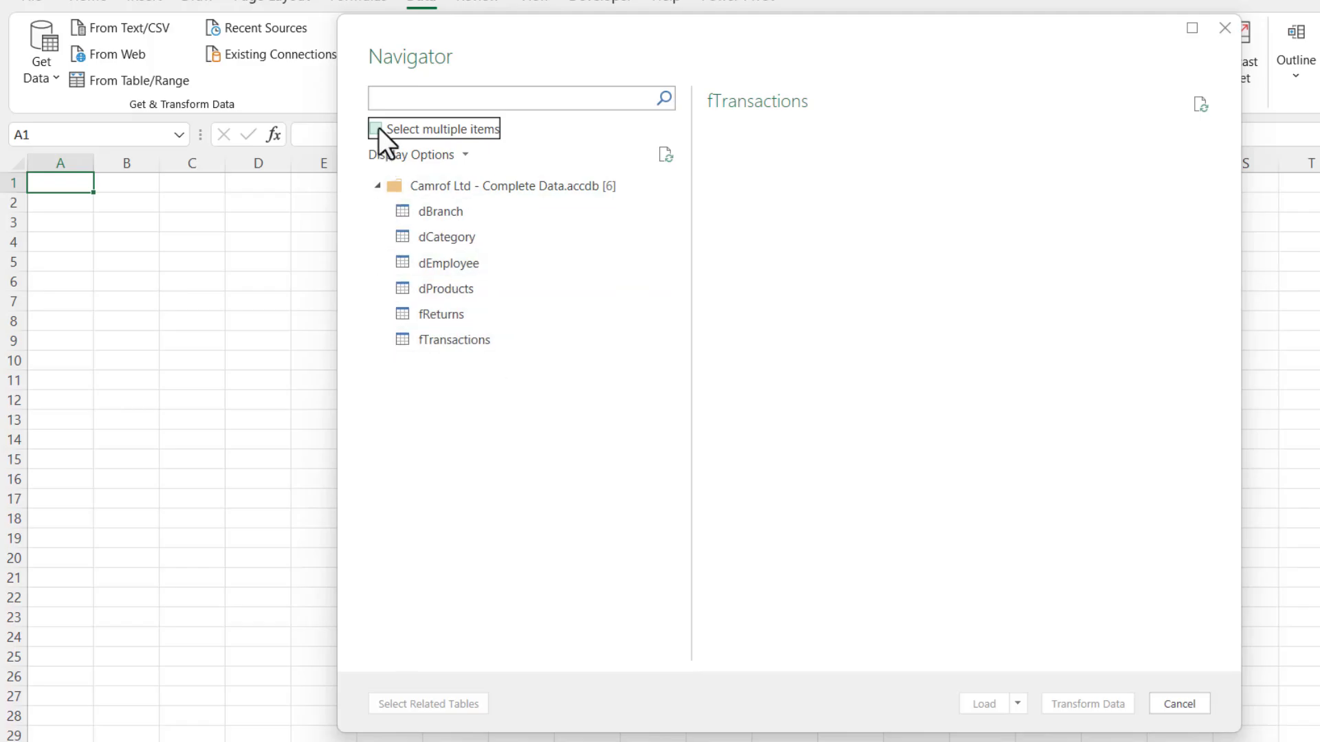
left_click(455, 340)
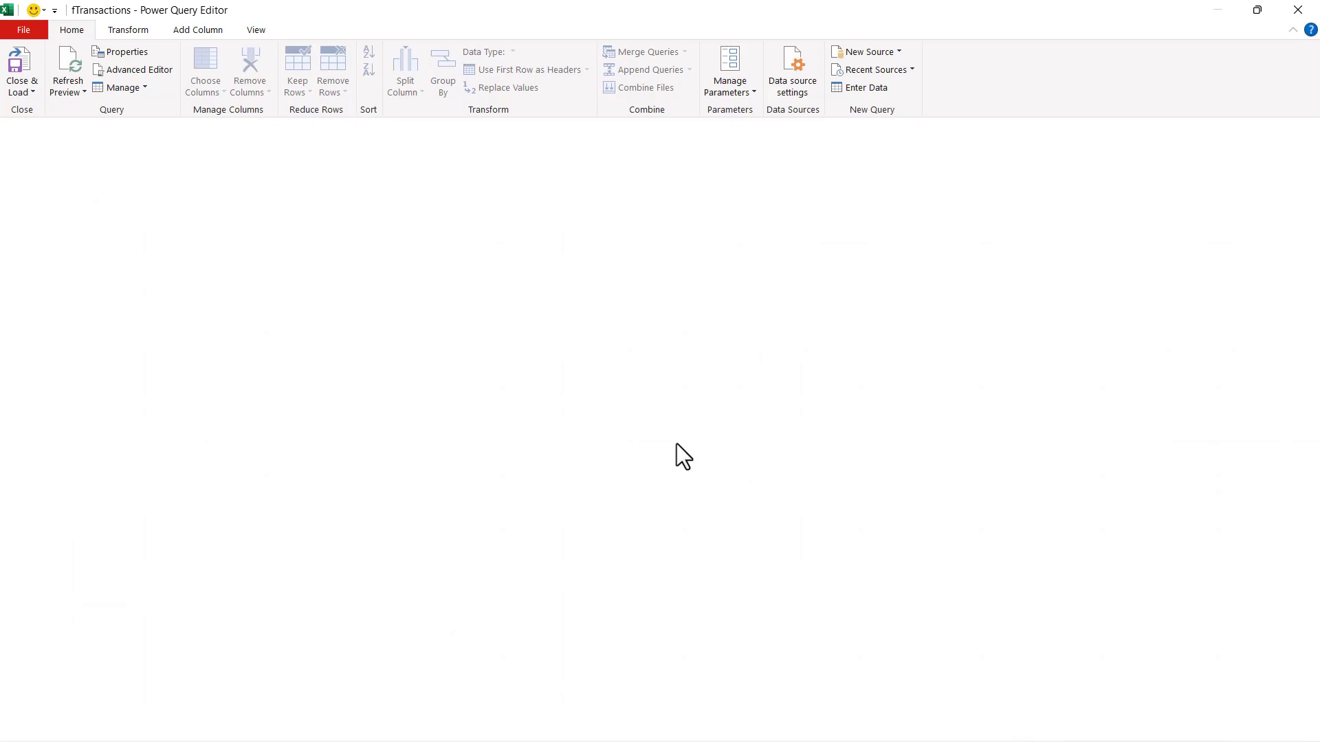
Set Tr ID, Sales Rep ID, CER and Qty to Whole Number and Date to Date type.
left_click(66, 152)
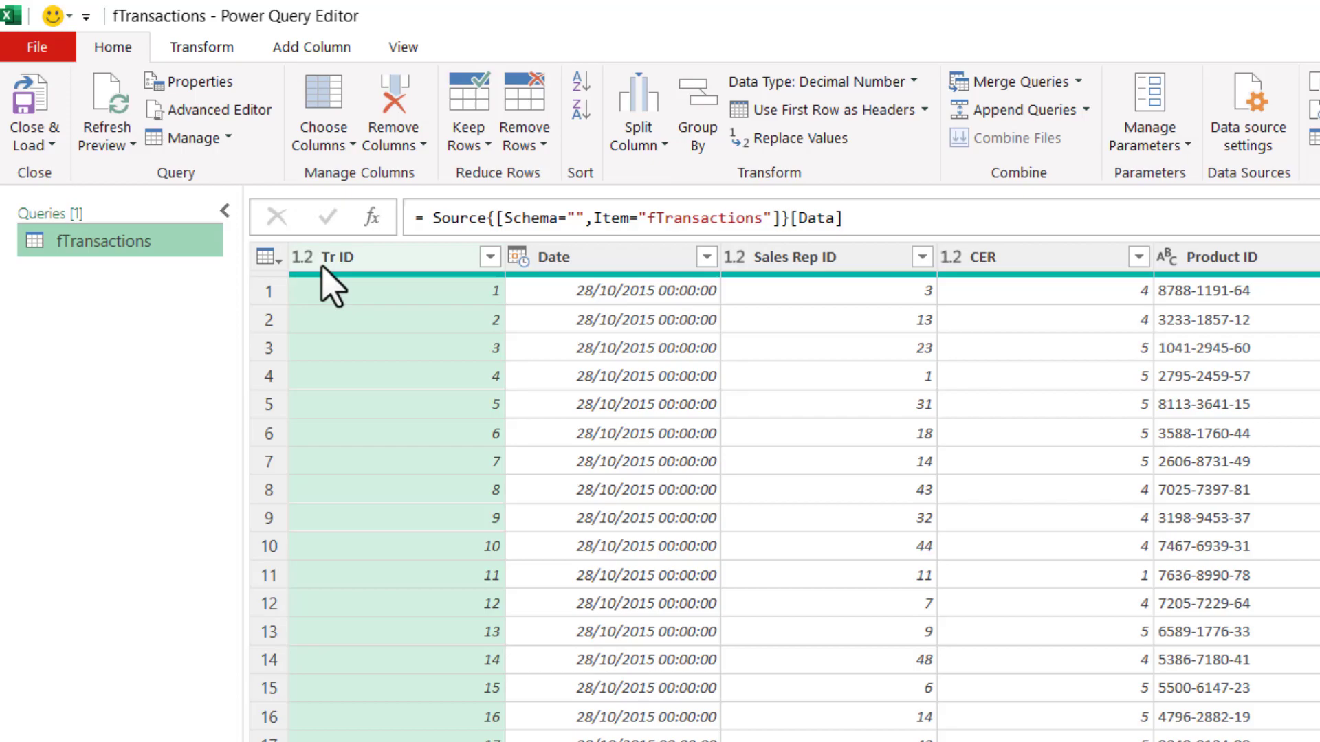
left_click(302, 257)
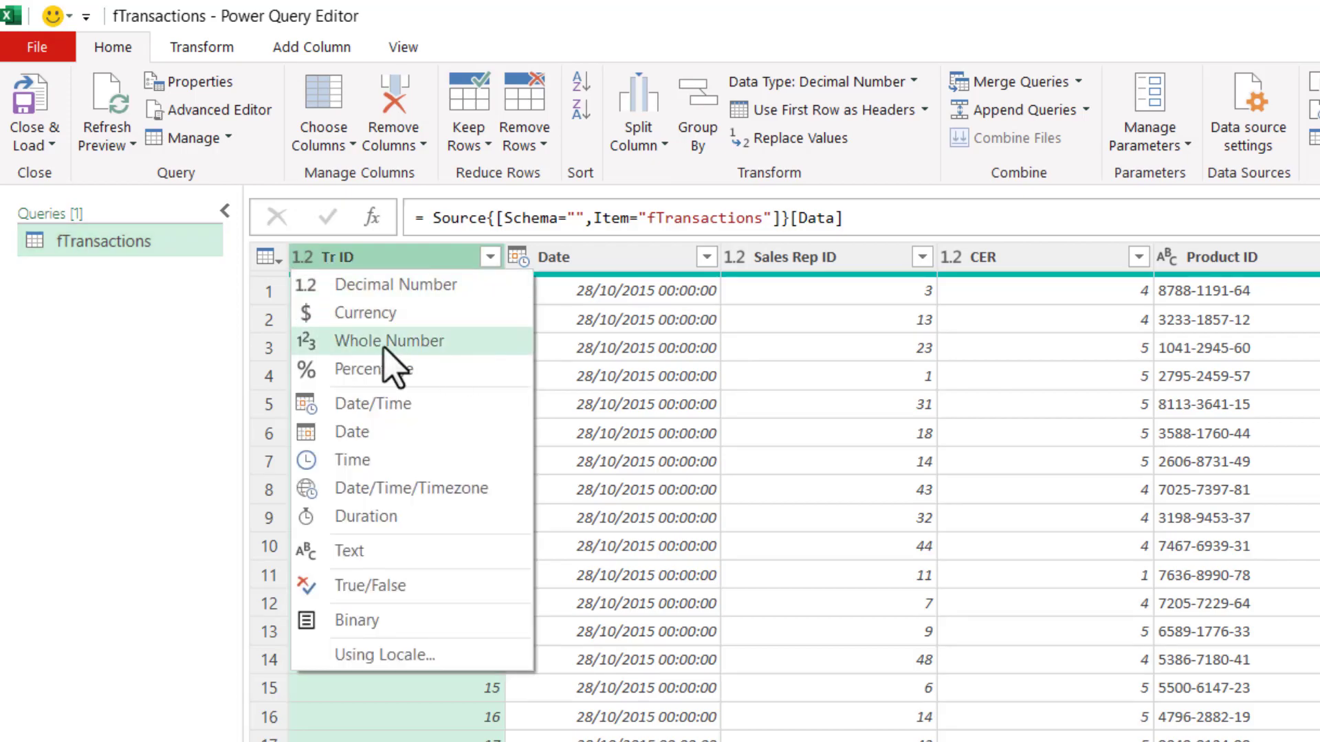
left_click(387, 340)
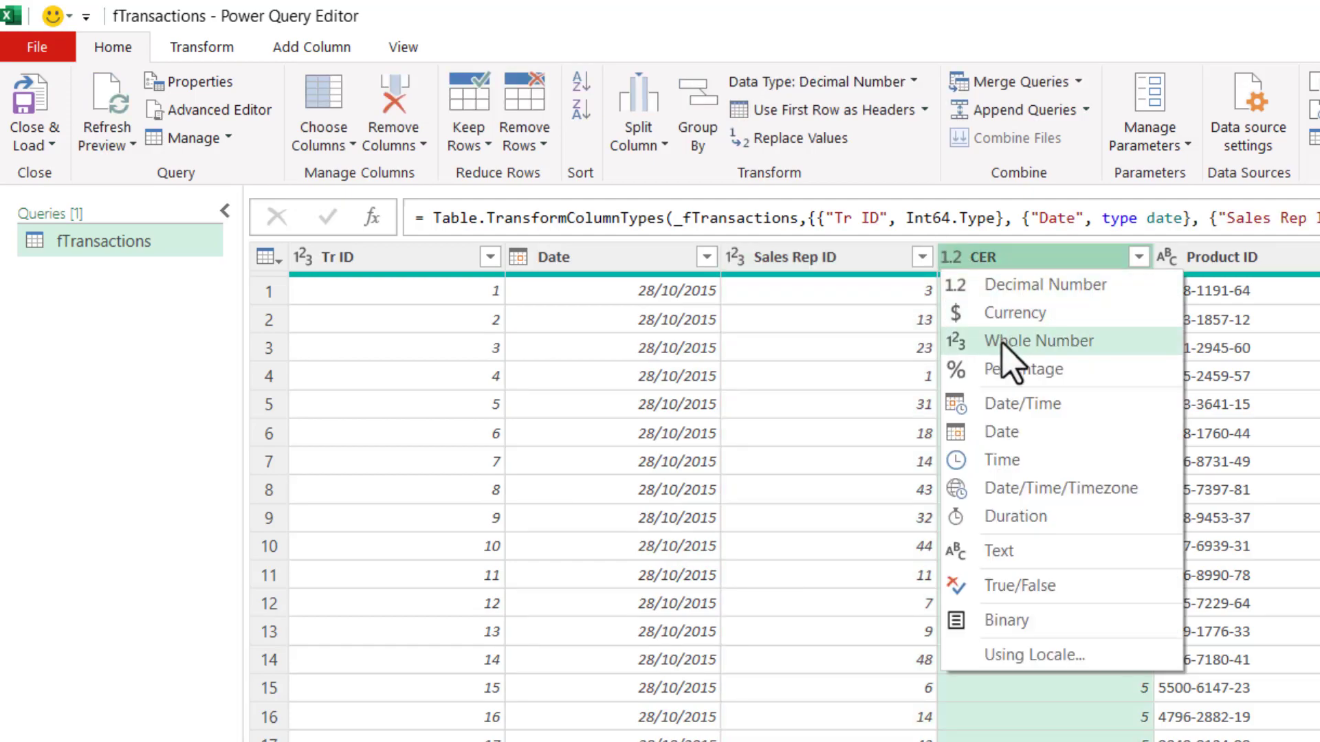
left_click(1039, 340)
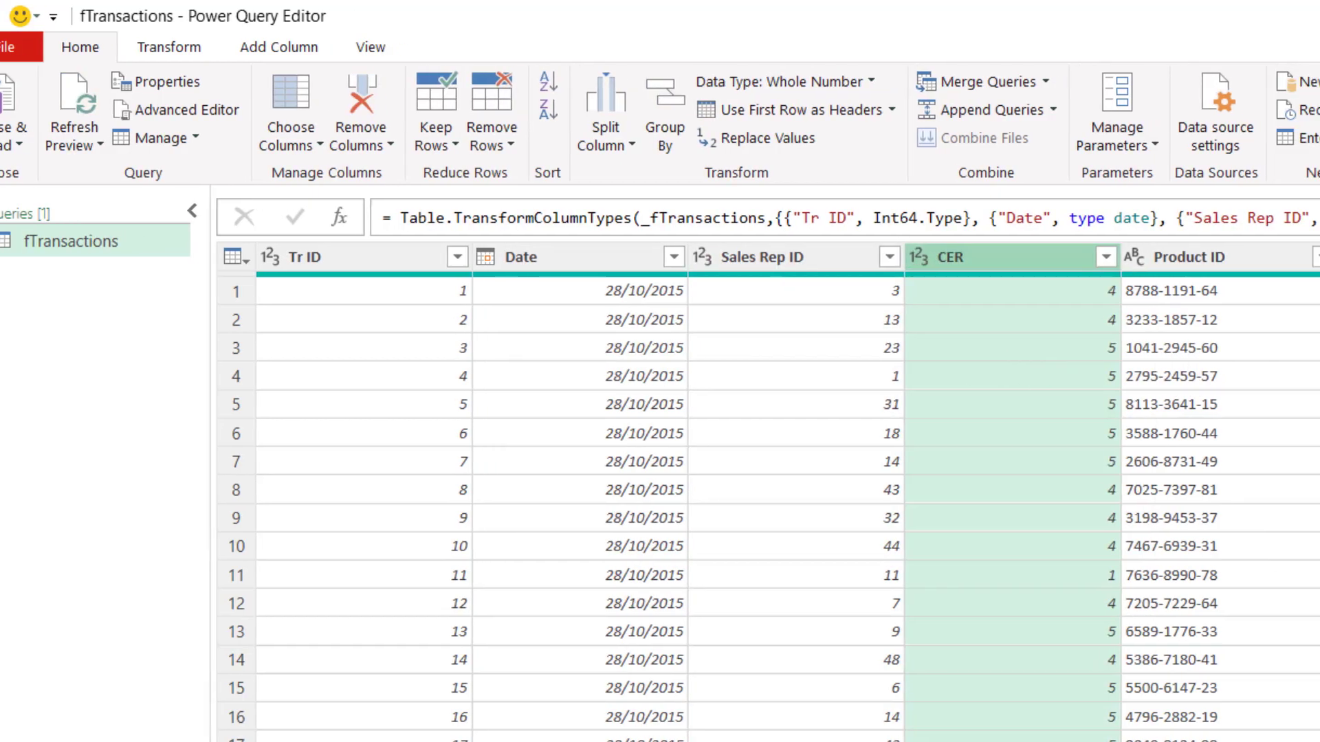
scroll("right", 3)
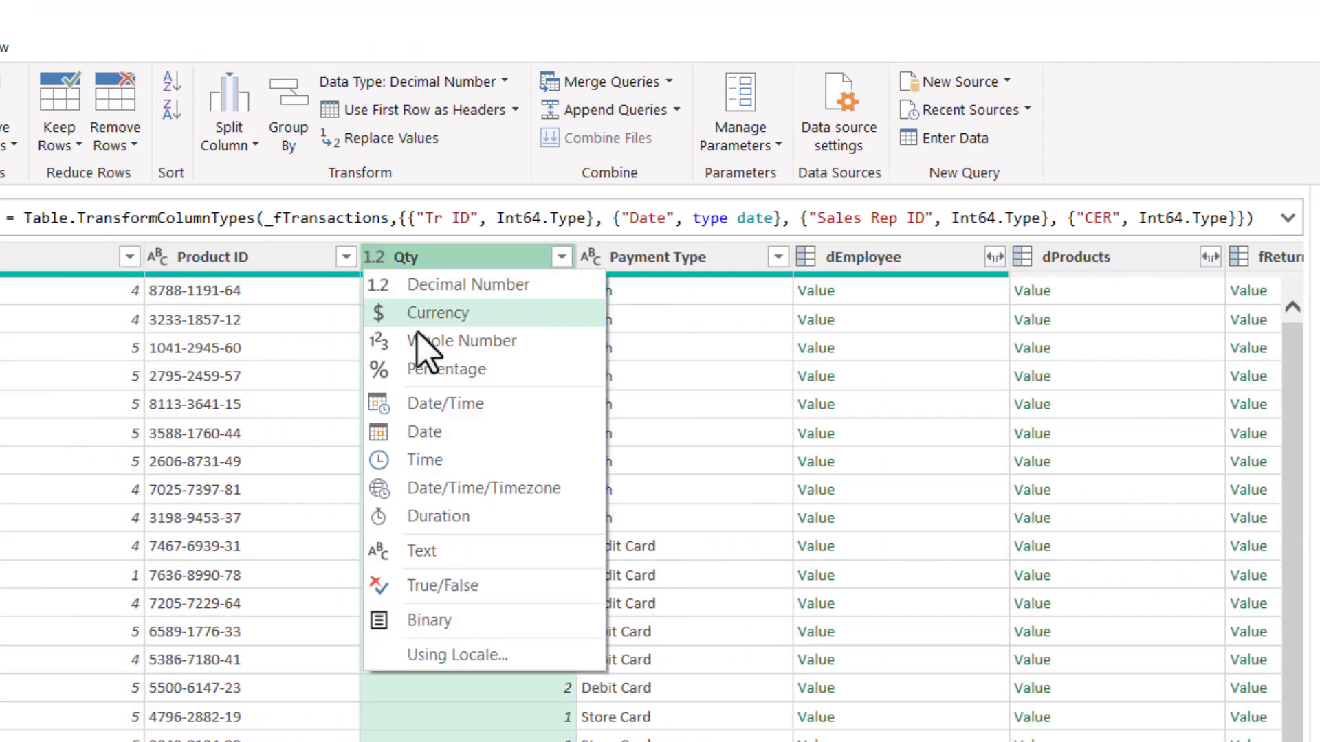
left_click(462, 341)
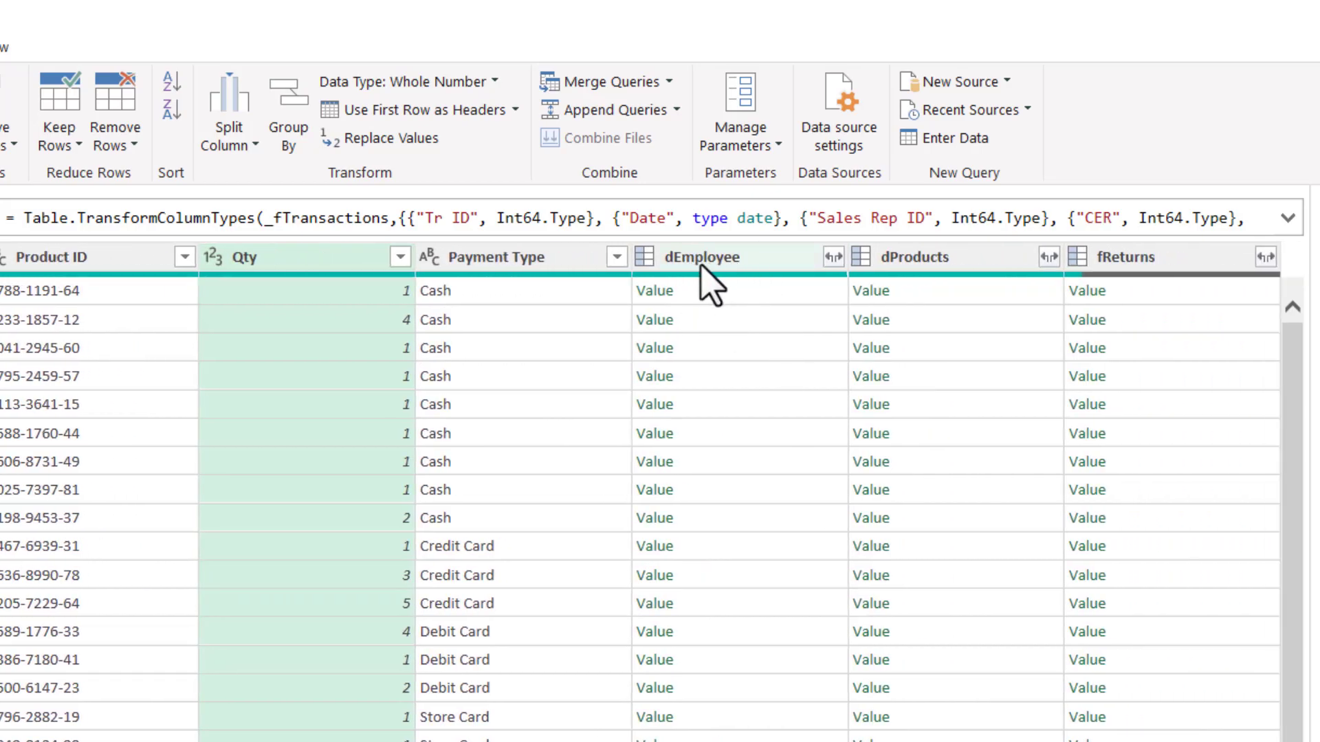
mouse_move(673, 286)
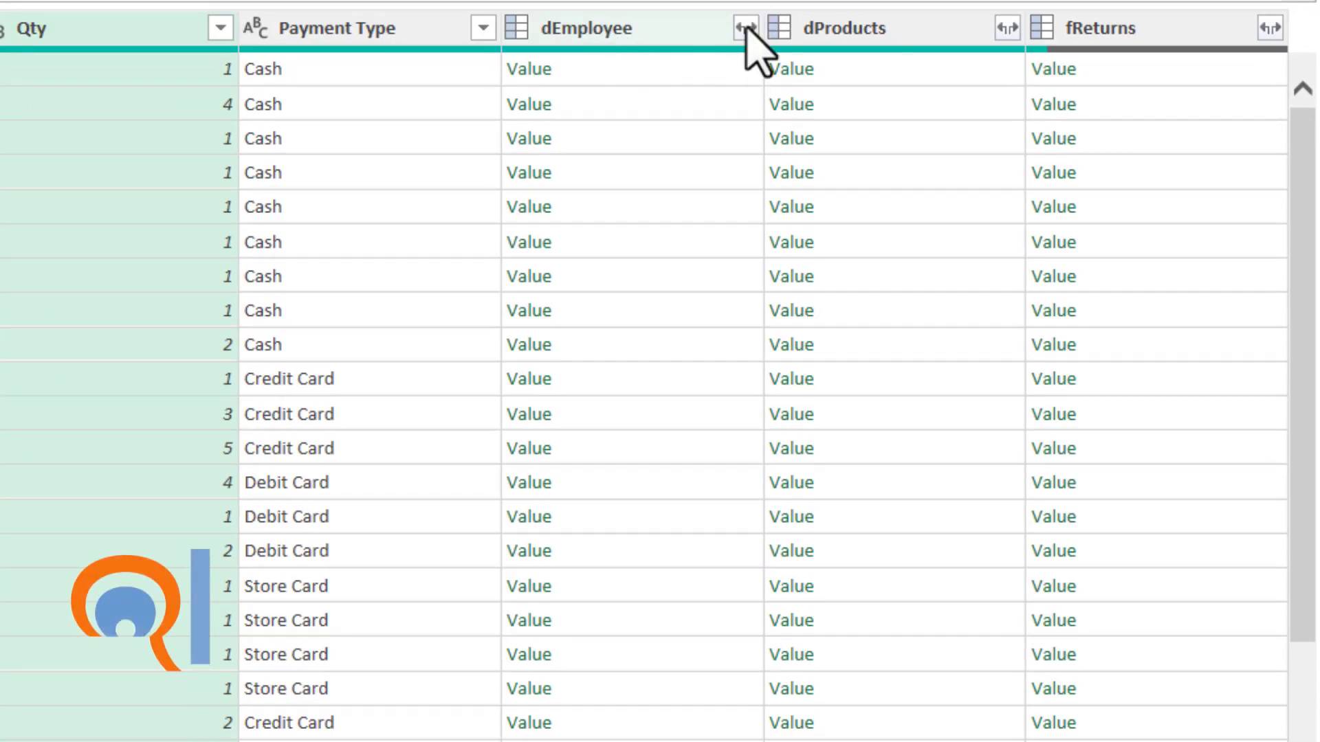
Expand dEmployee into only its Name field, without the original column name prefix.
left_click(744, 27)
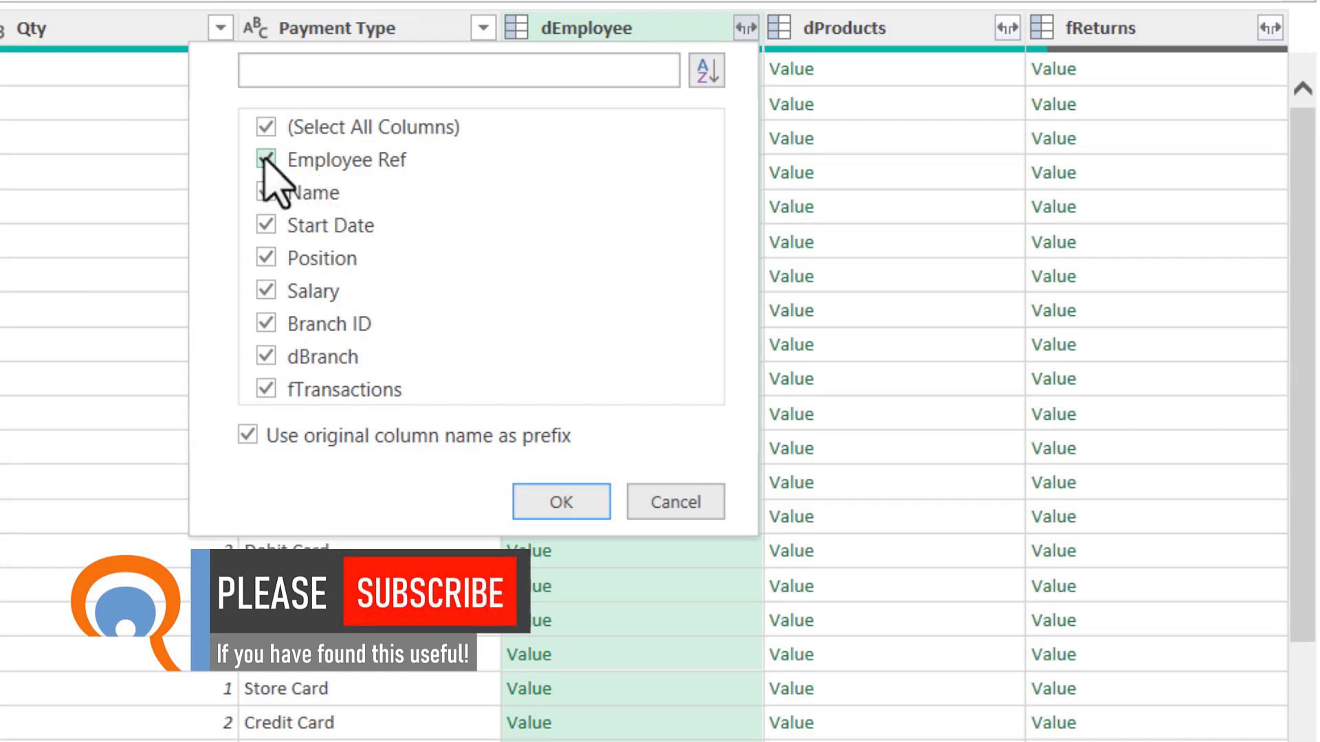
left_click(265, 126)
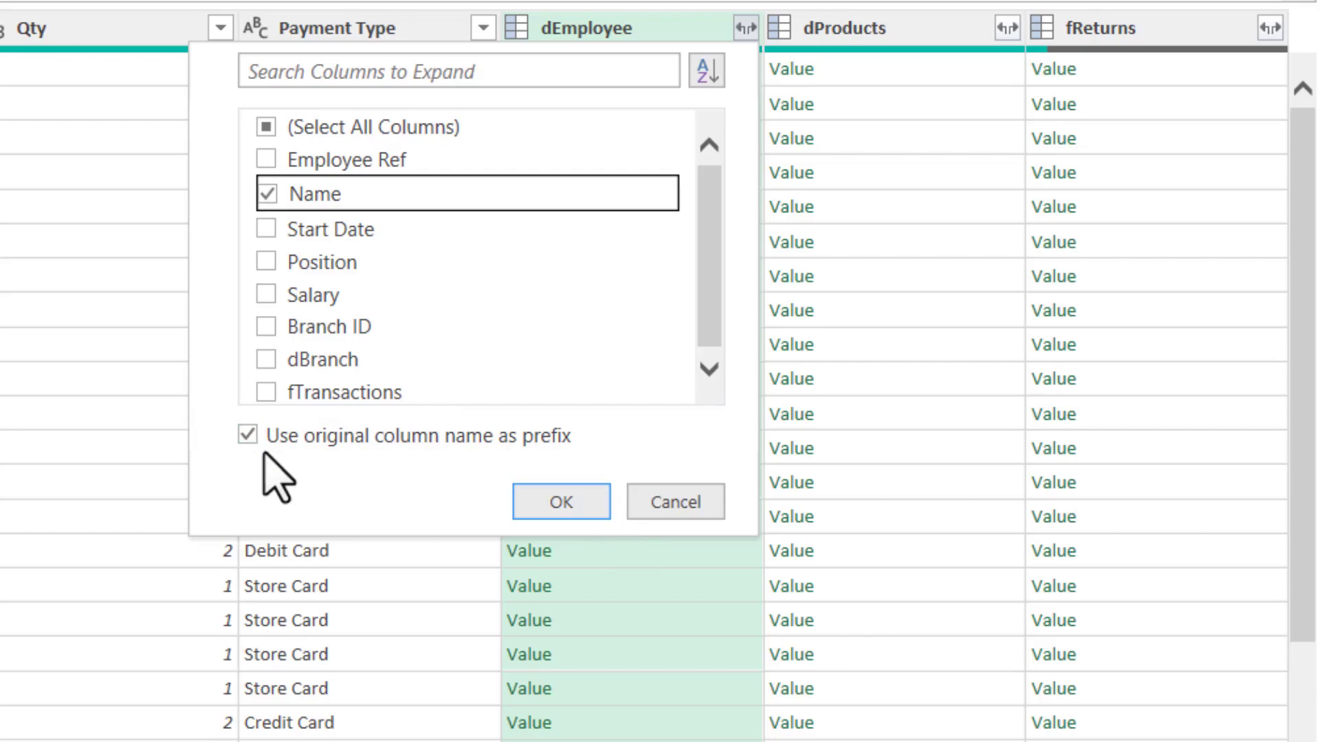
mouse_move(446, 468)
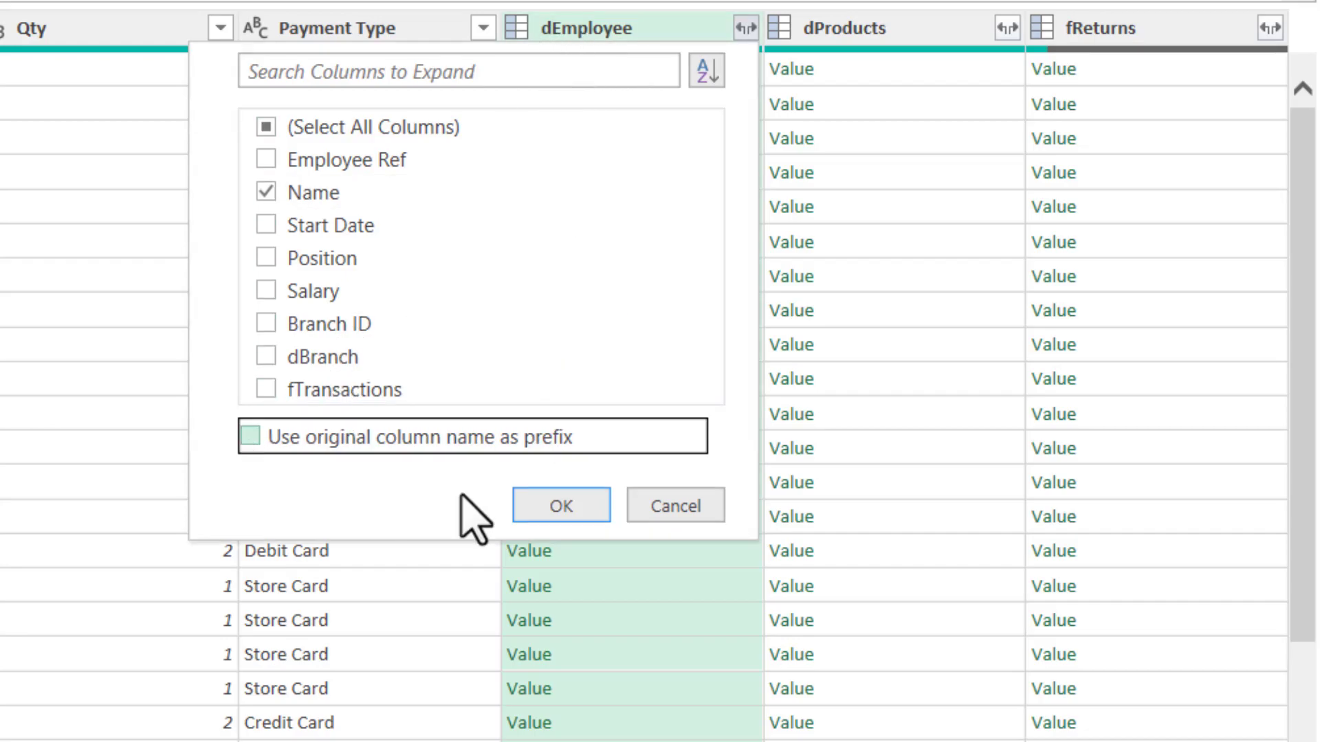
left_click(559, 506)
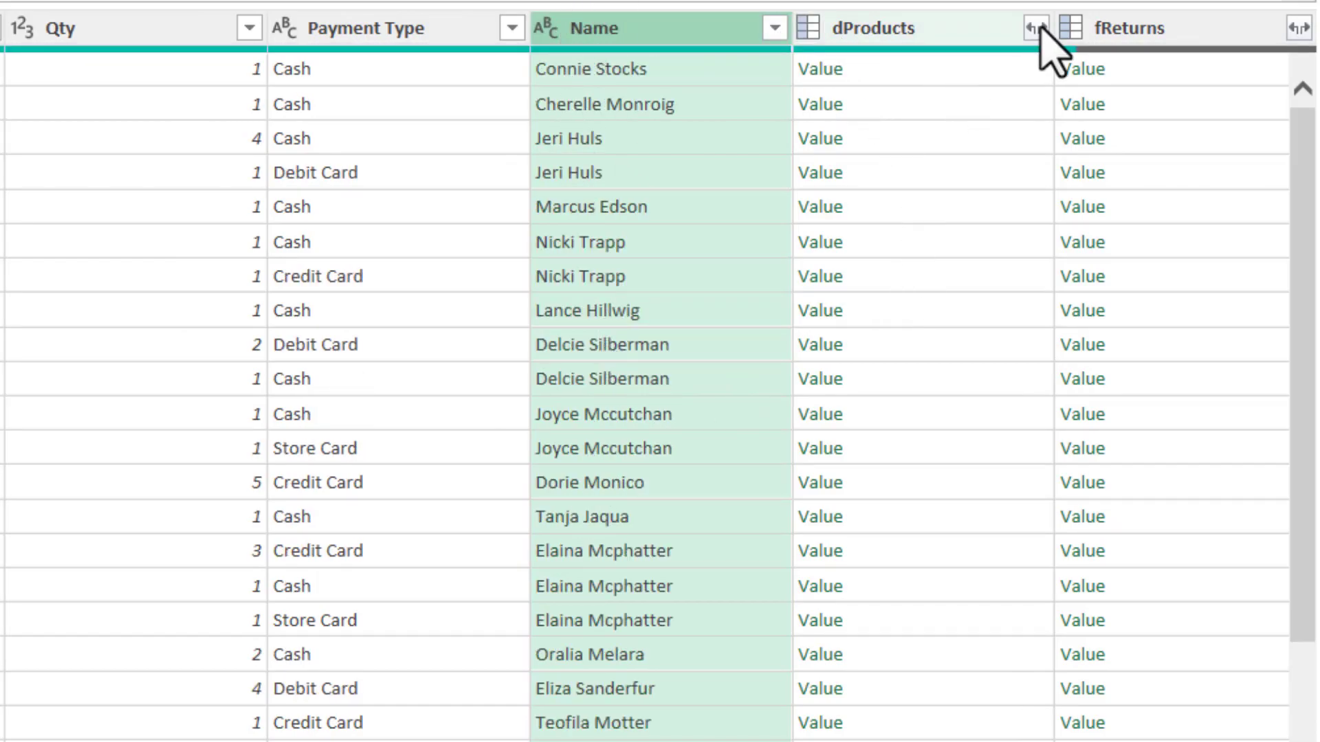
Expand dProducts into only Brand and Description columns, no prefix, and bring up fReturns column options.
left_click(1034, 27)
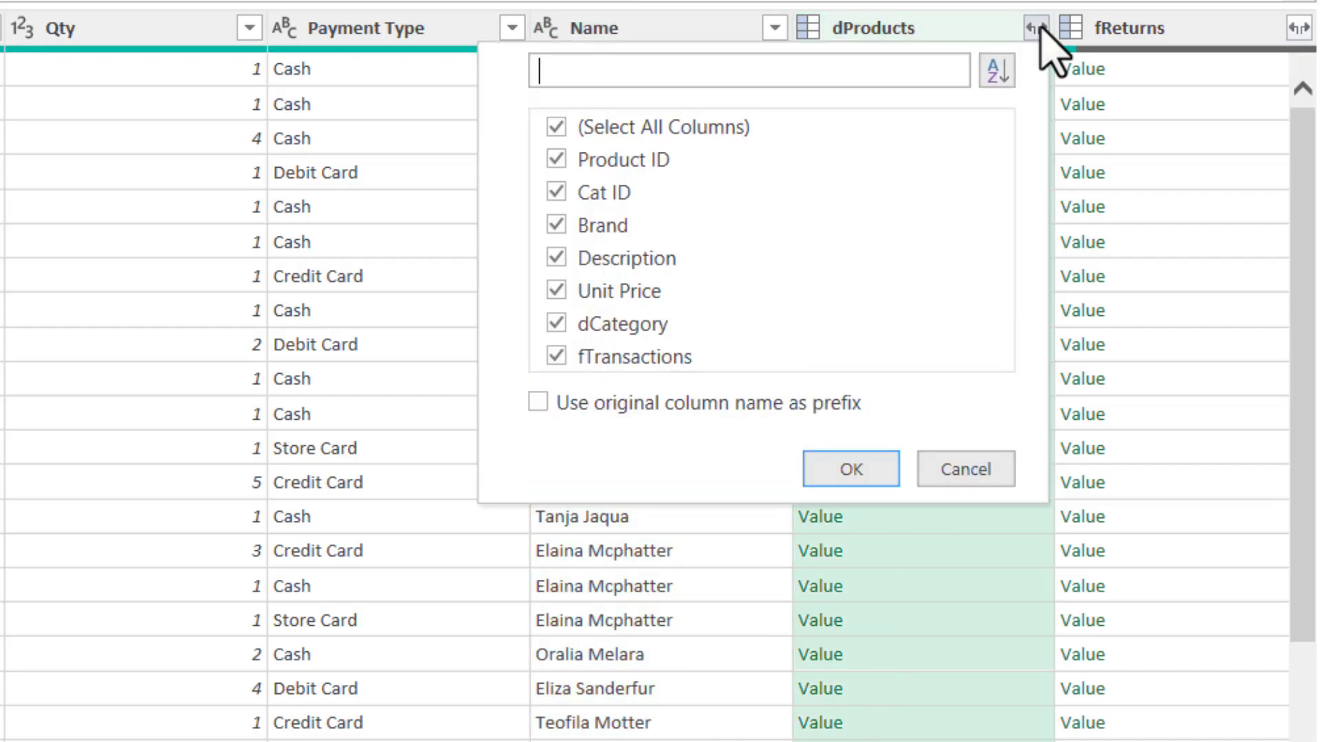
left_click(850, 469)
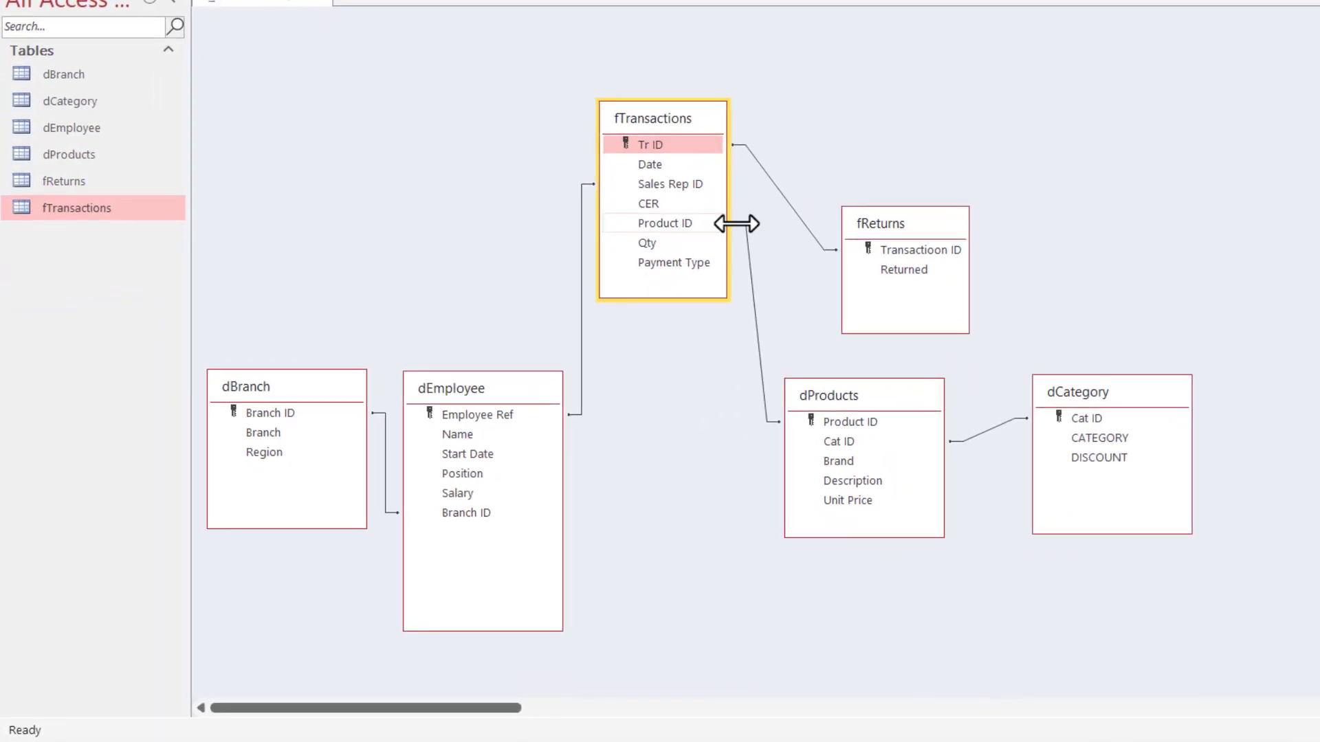
mouse_move(809, 492)
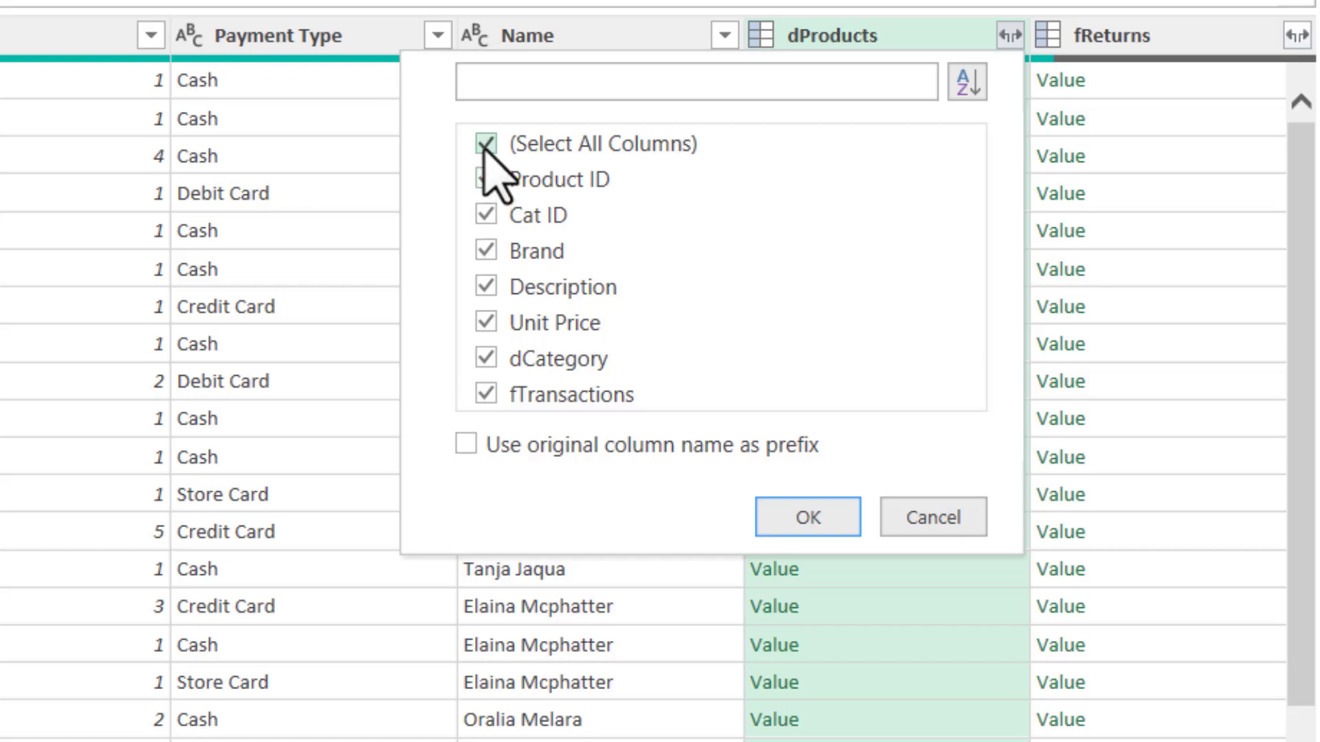
left_click(485, 143)
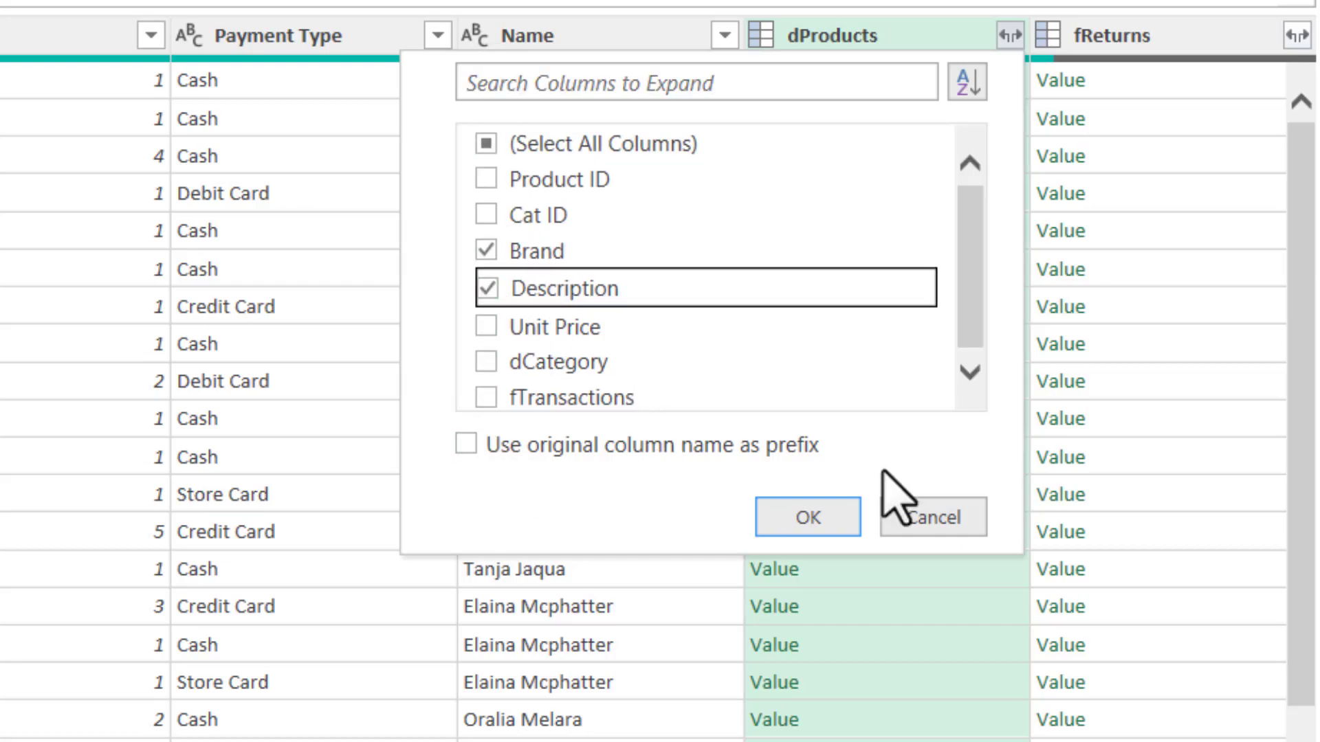
left_click(805, 515)
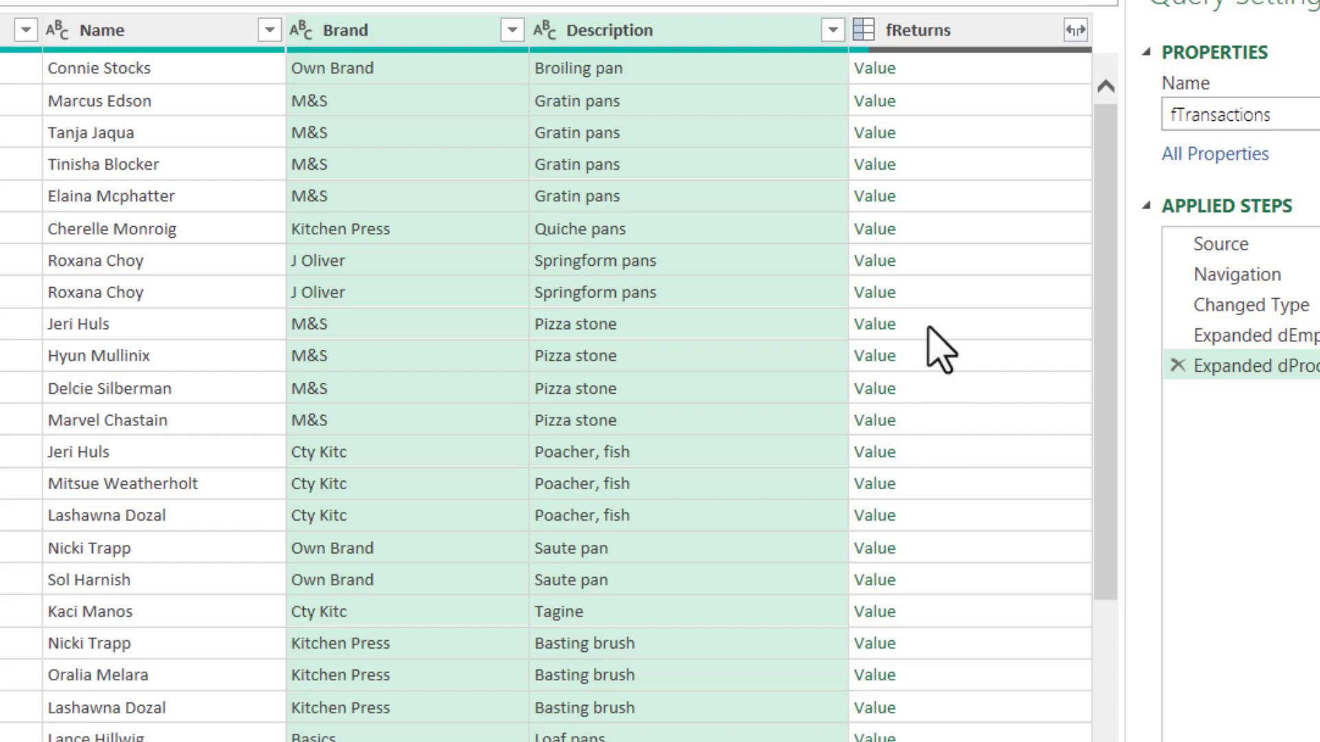
mouse_move(892, 71)
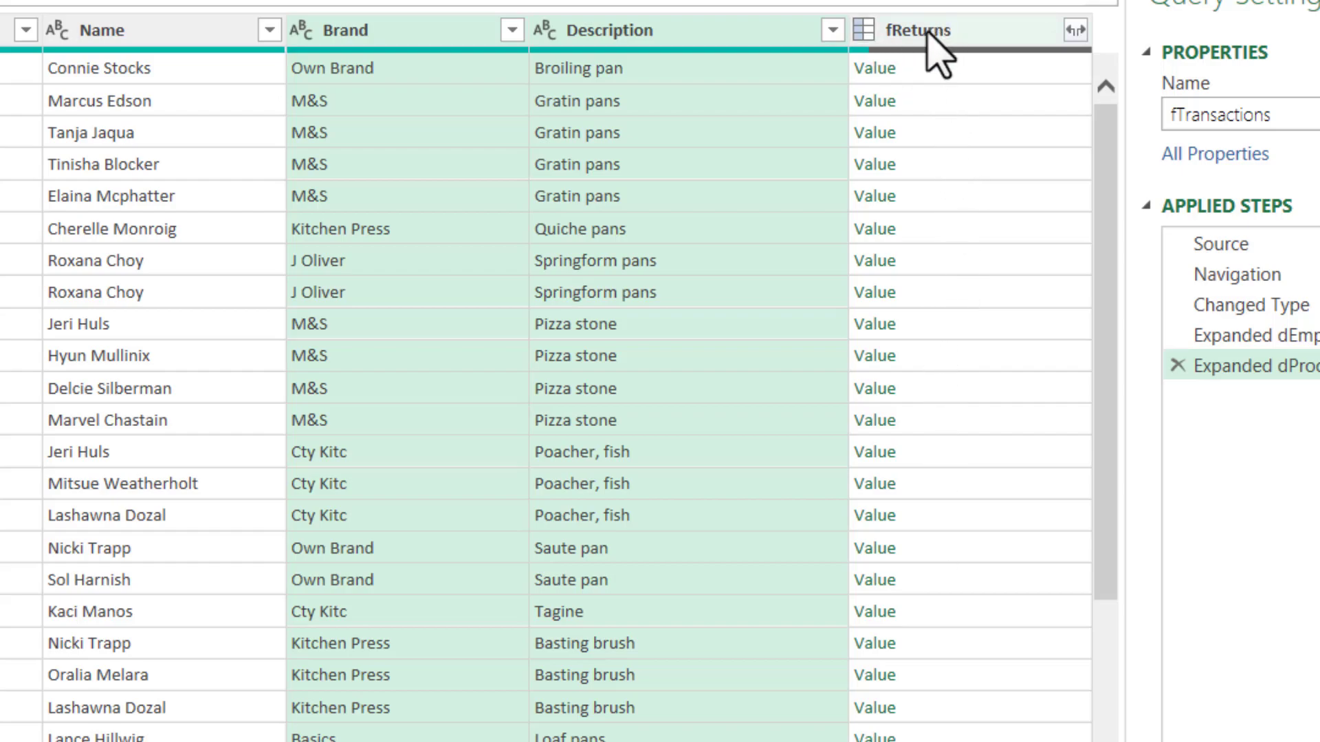
right_click(917, 30)
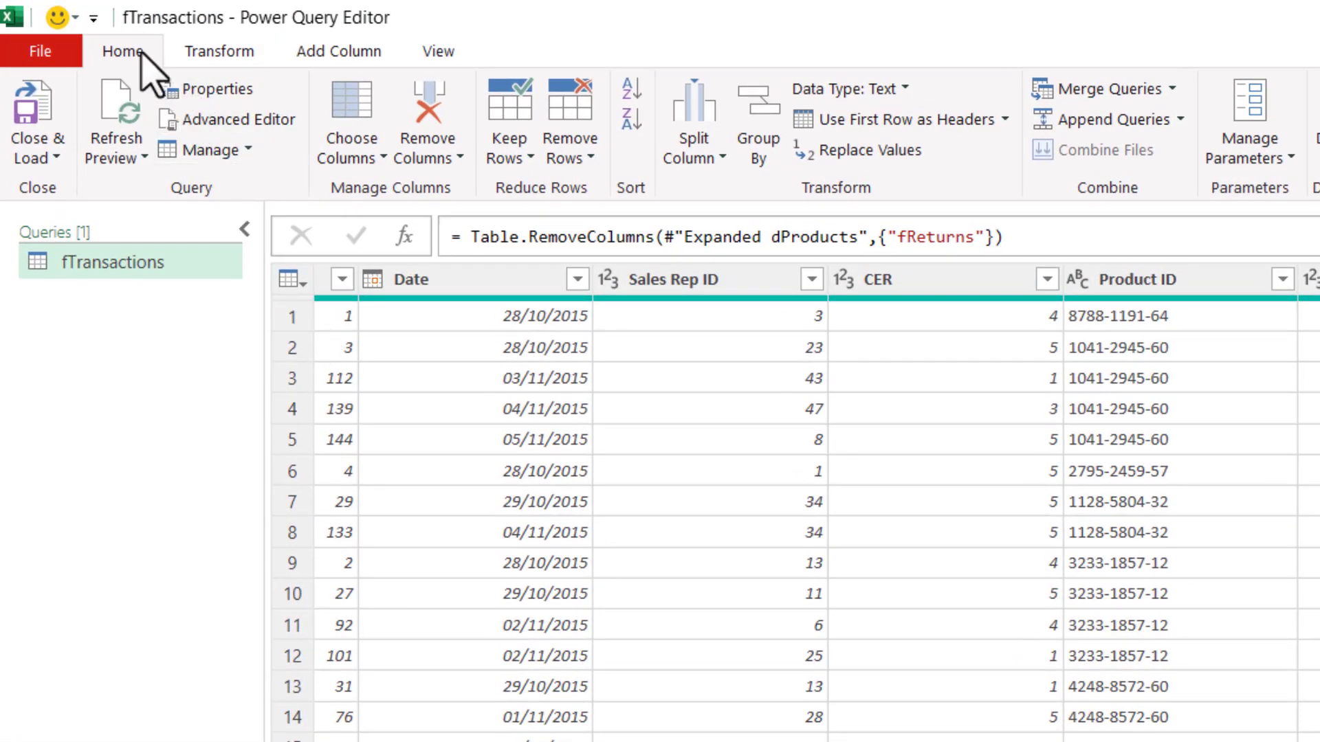
mouse_move(38, 118)
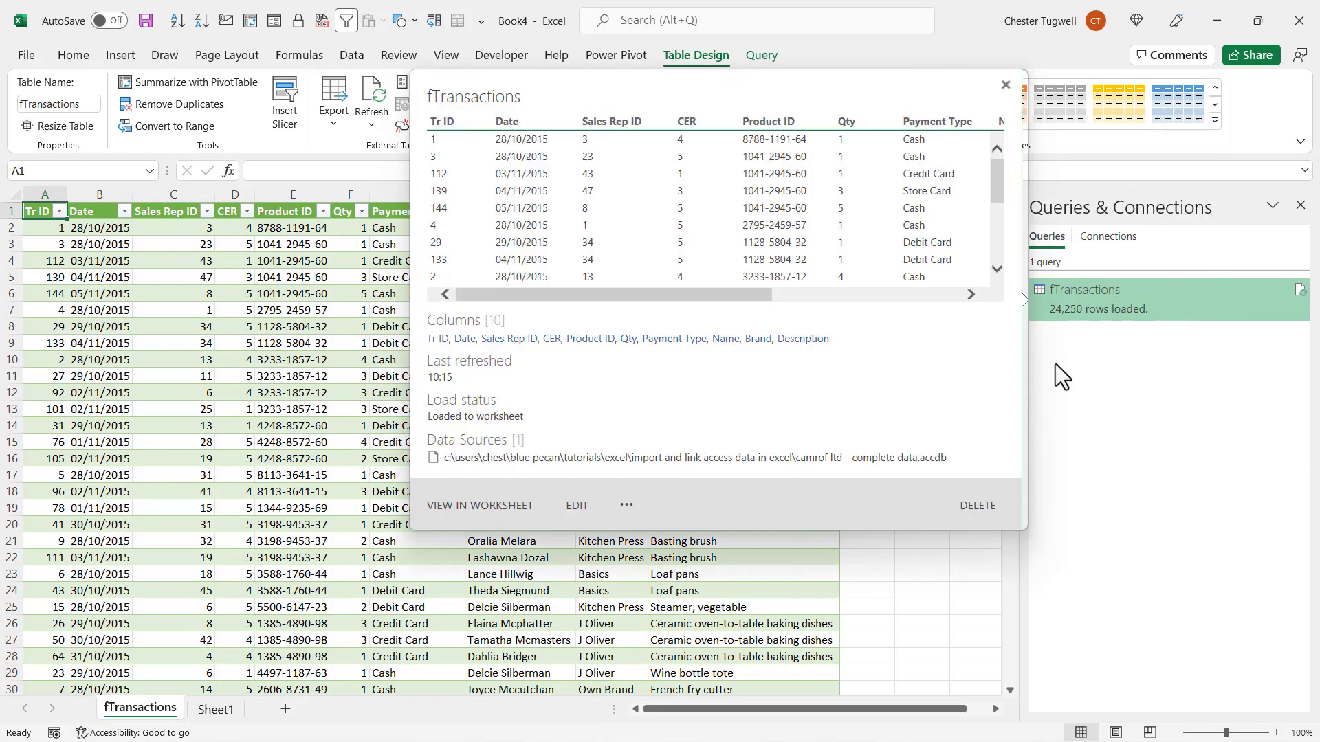
mouse_move(1094, 328)
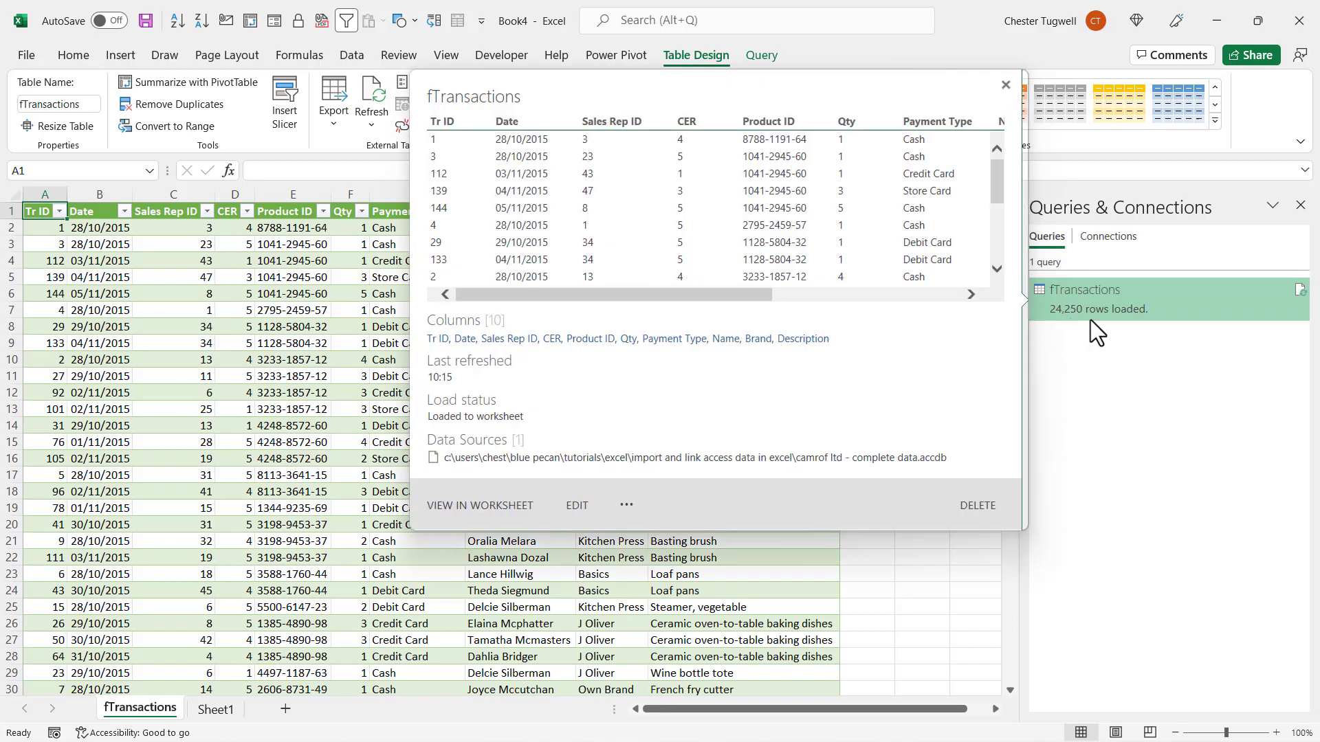
Remove the fReturns column and Close & Load fTransactions to the worksheet with 24,250 rows.
left_click(1004, 84)
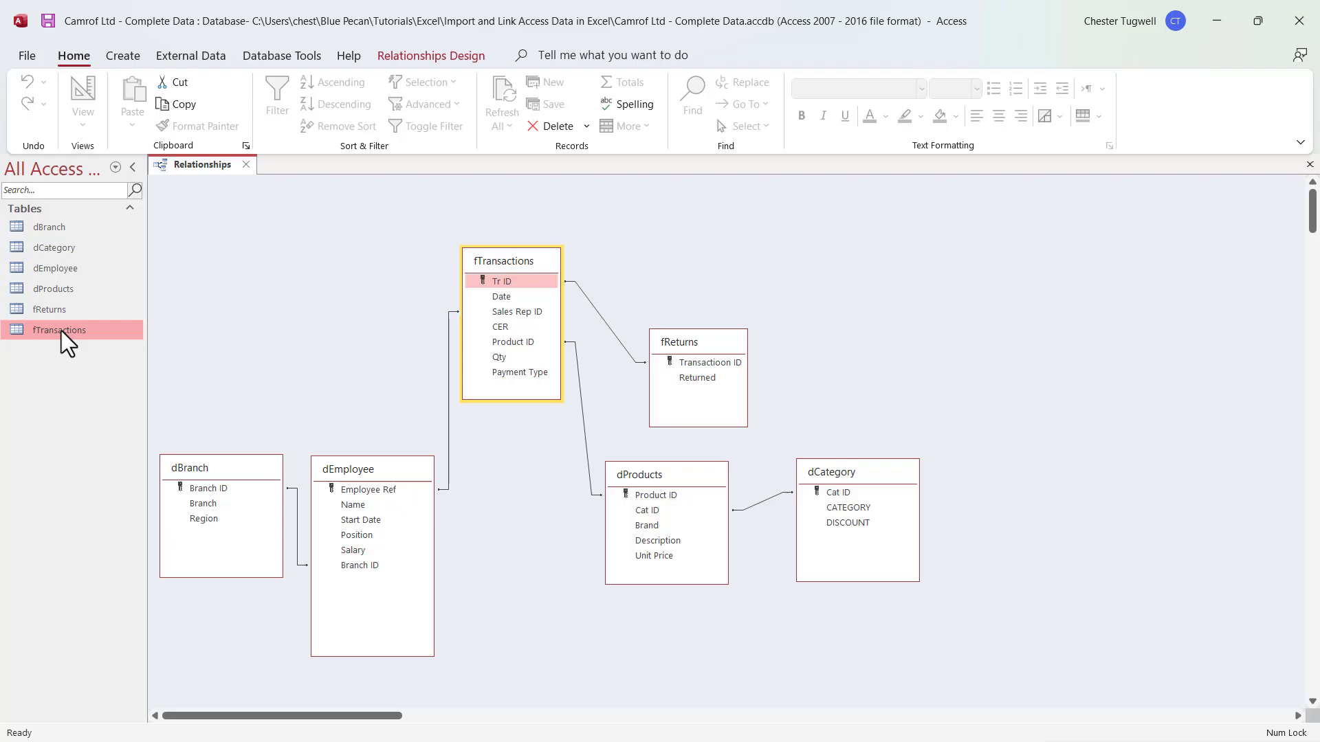
double_click(57, 328)
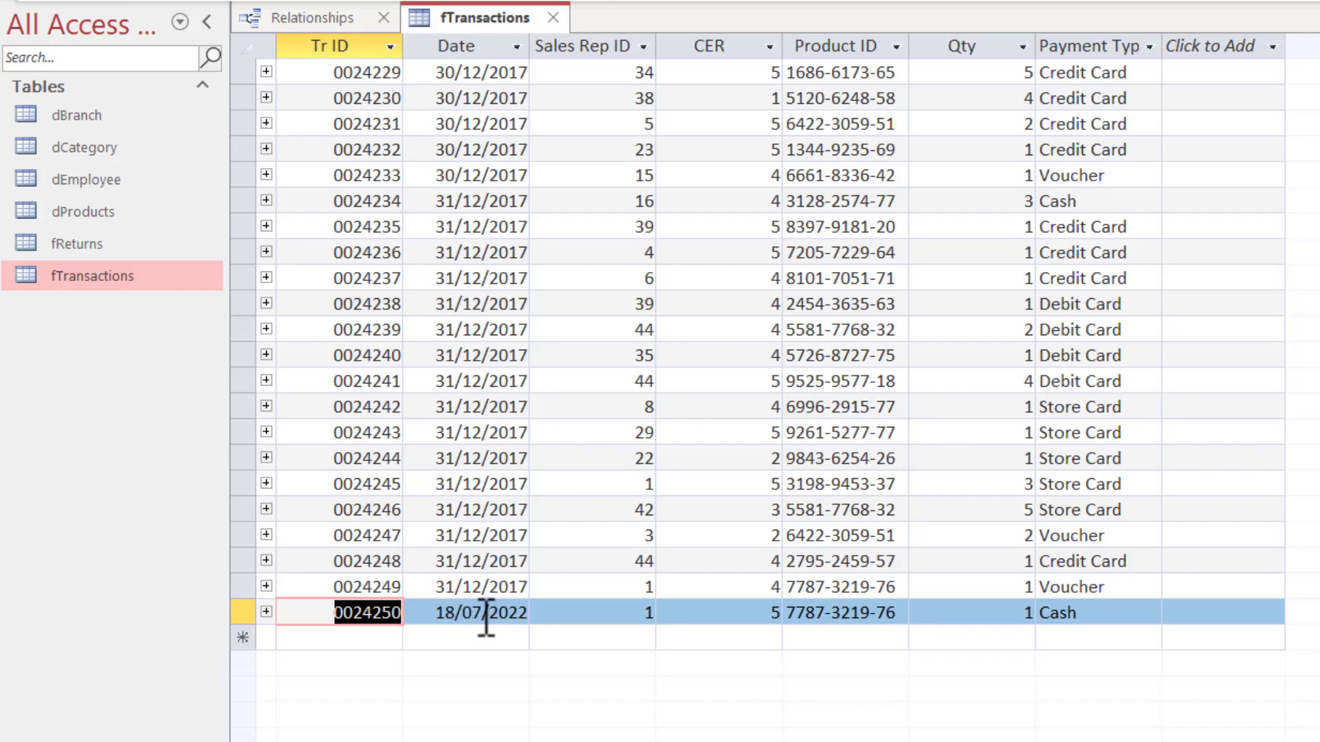
left_click(336, 636)
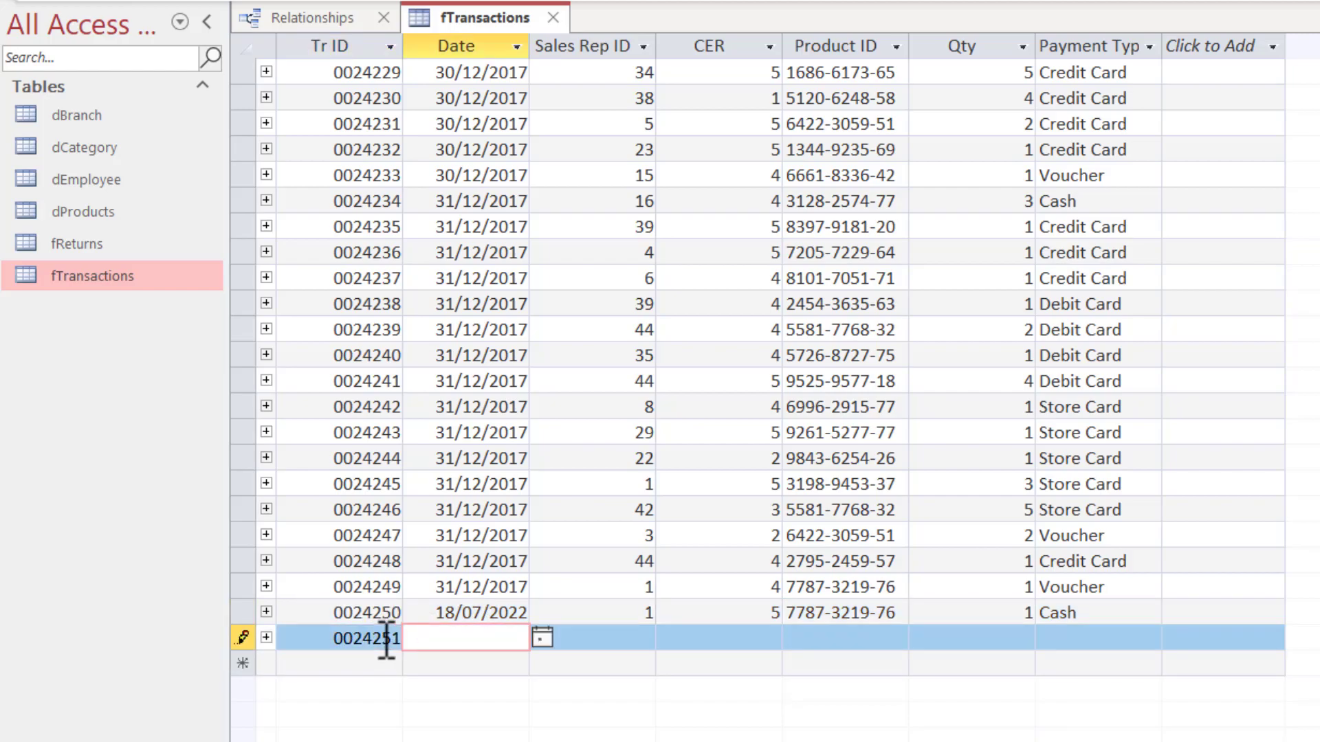
type("18/07/2022")
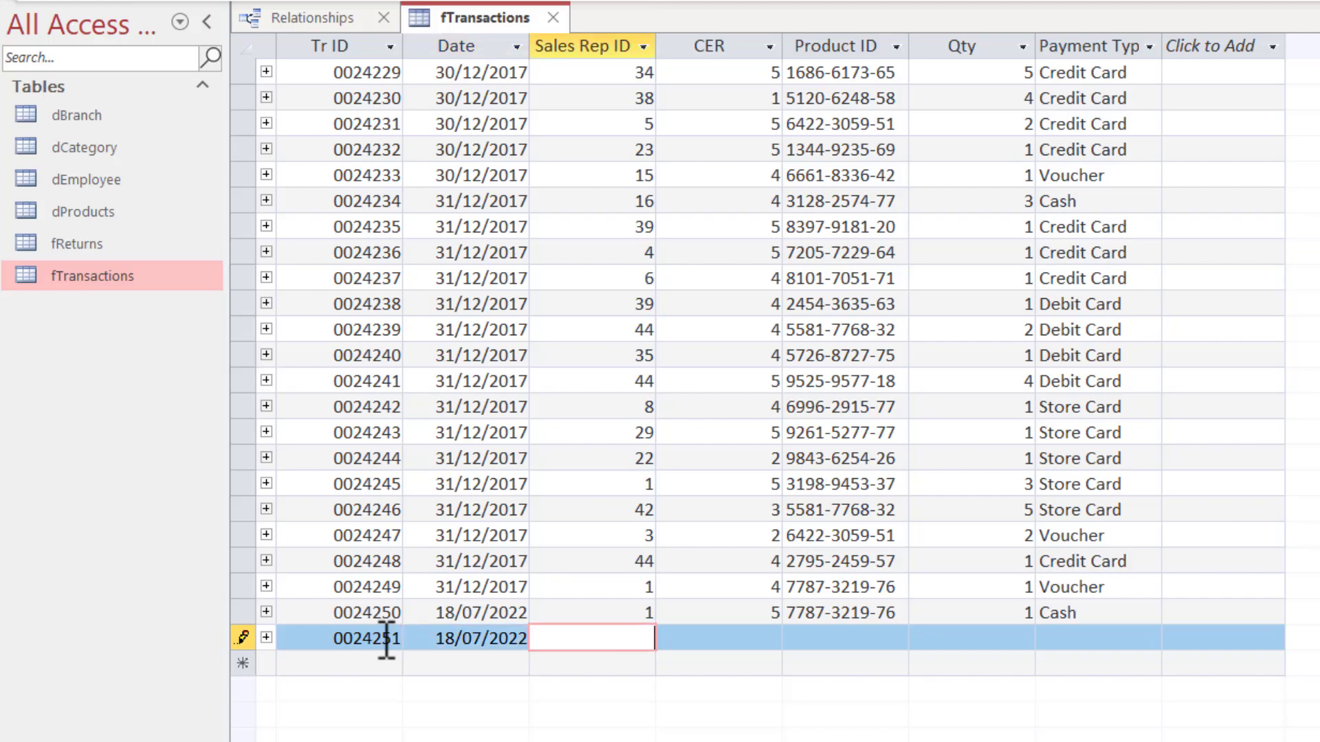
type("2")
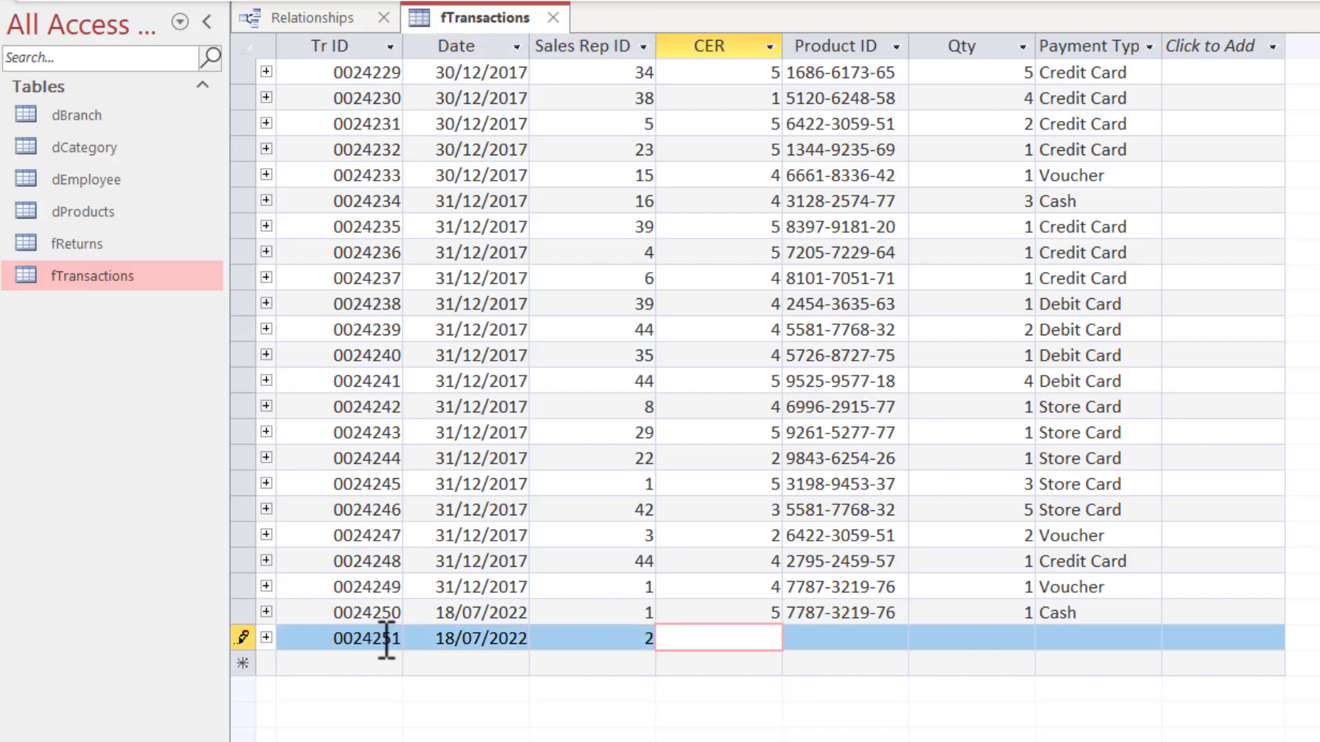
type("5")
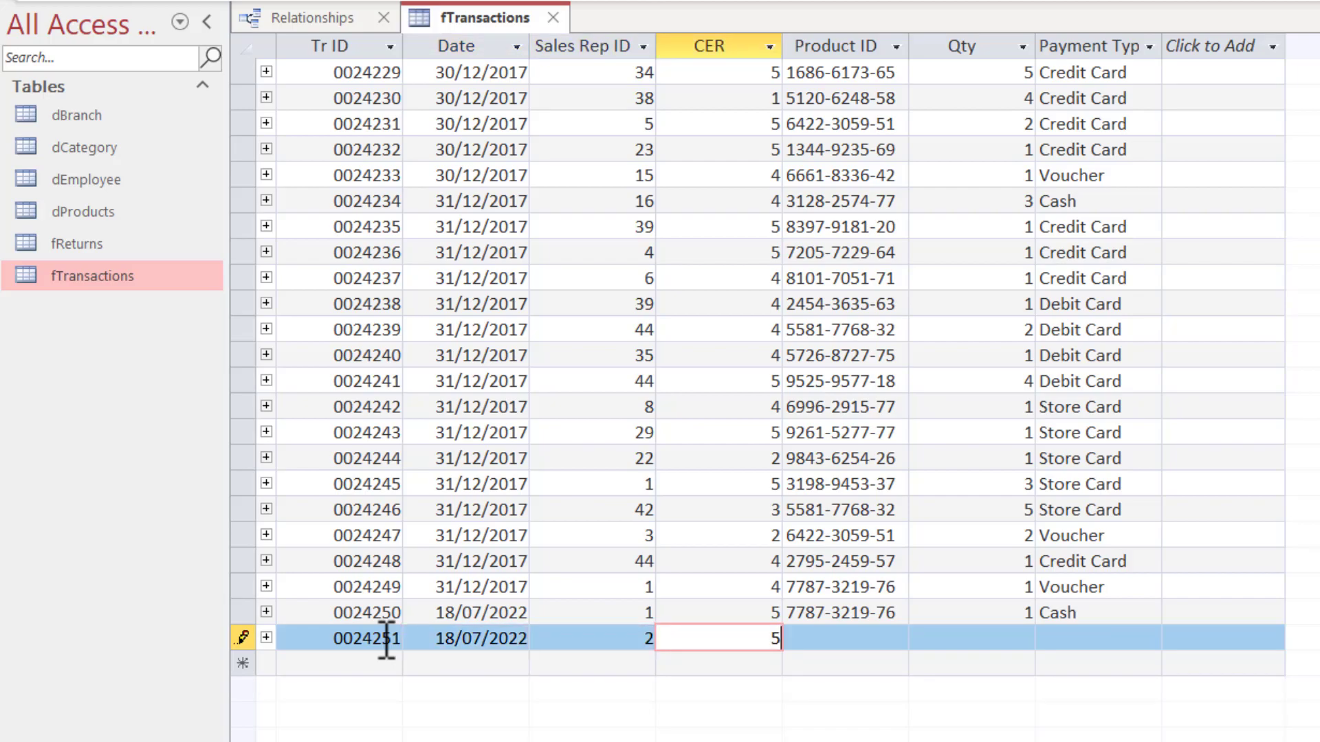
key("Tab")
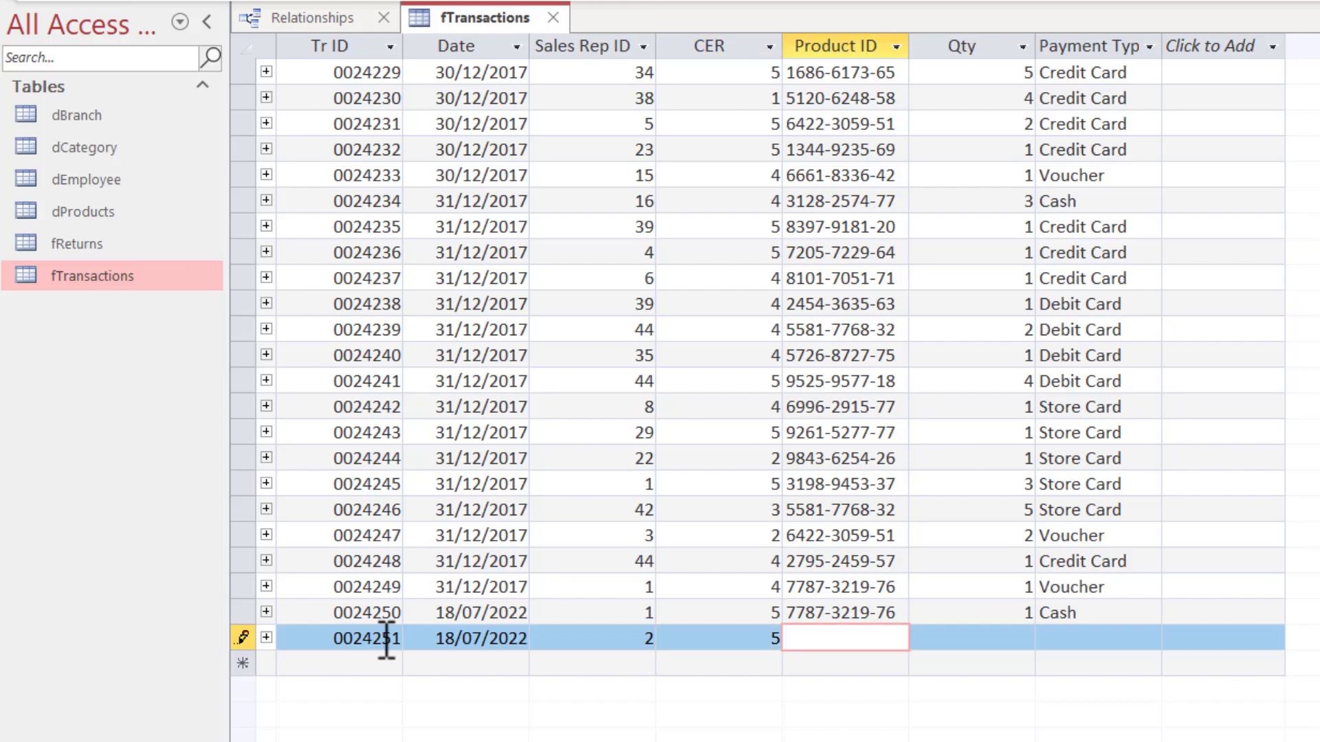
type("6422-3059-51")
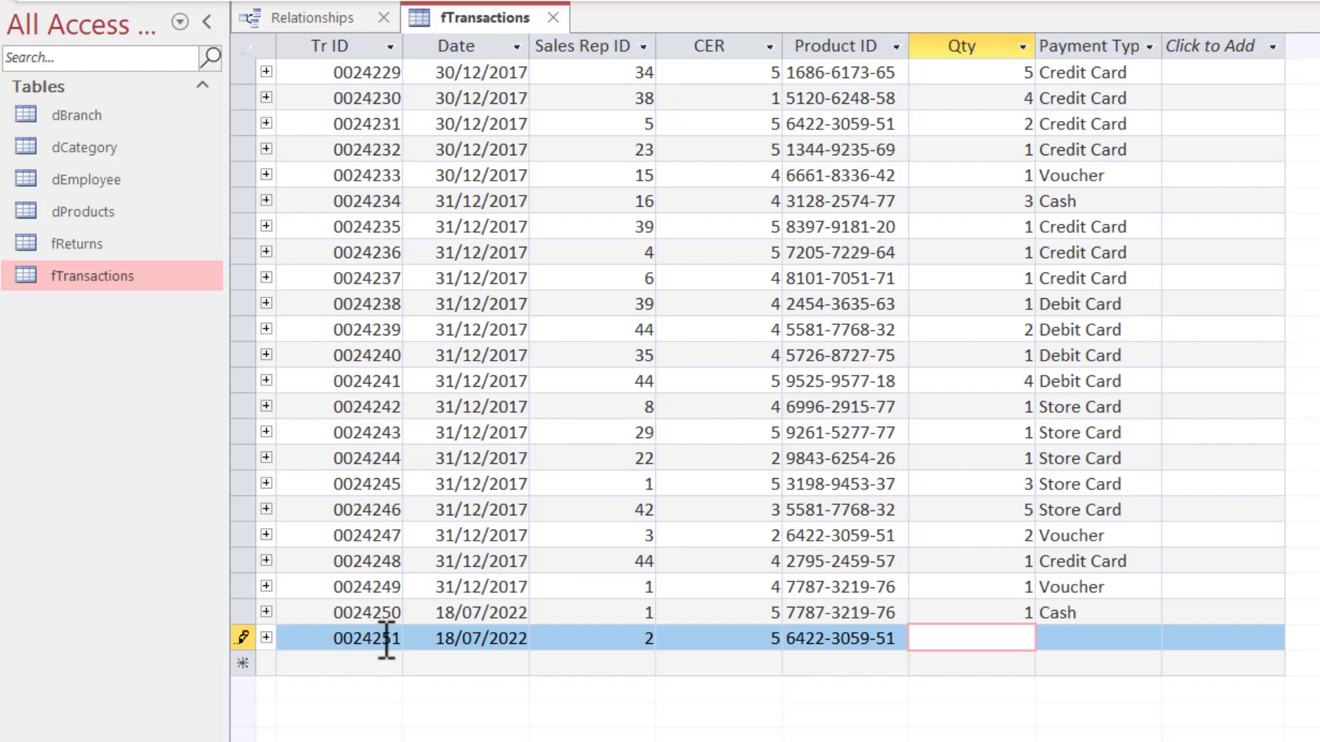
type("3")
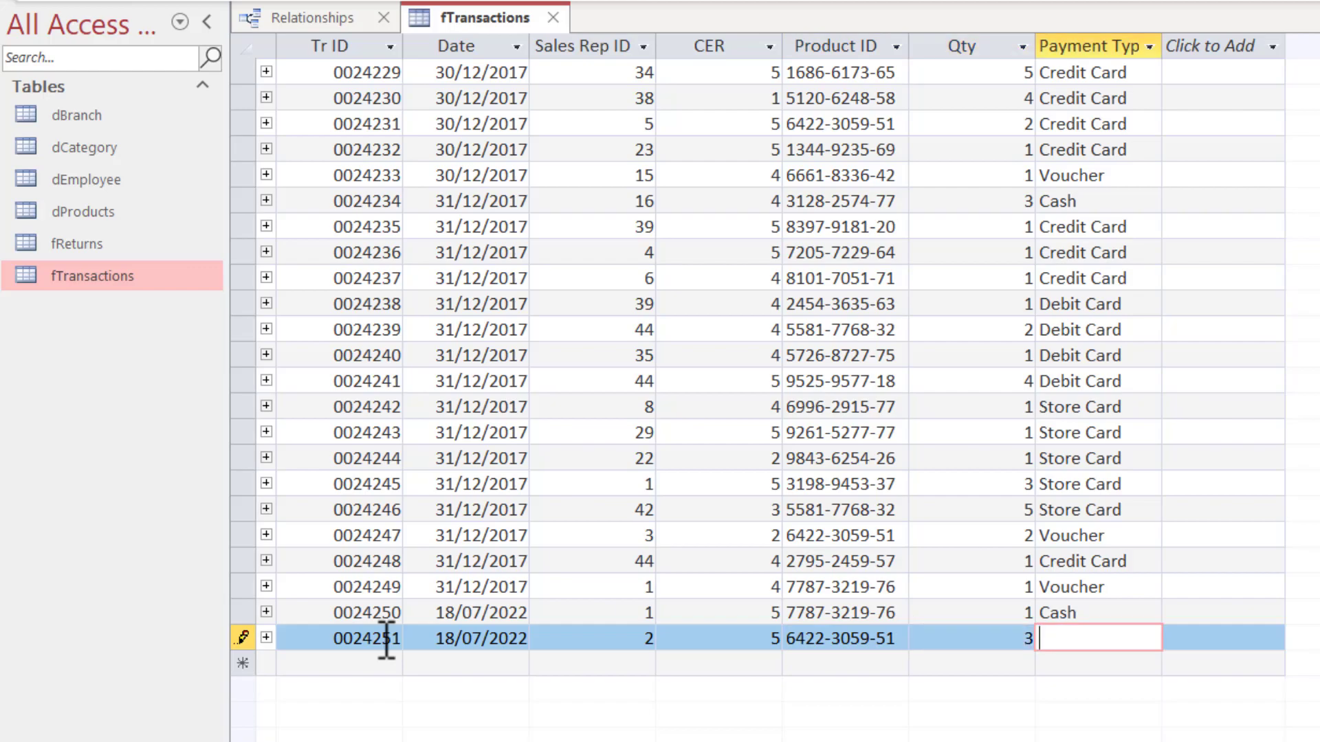
type("Vouche")
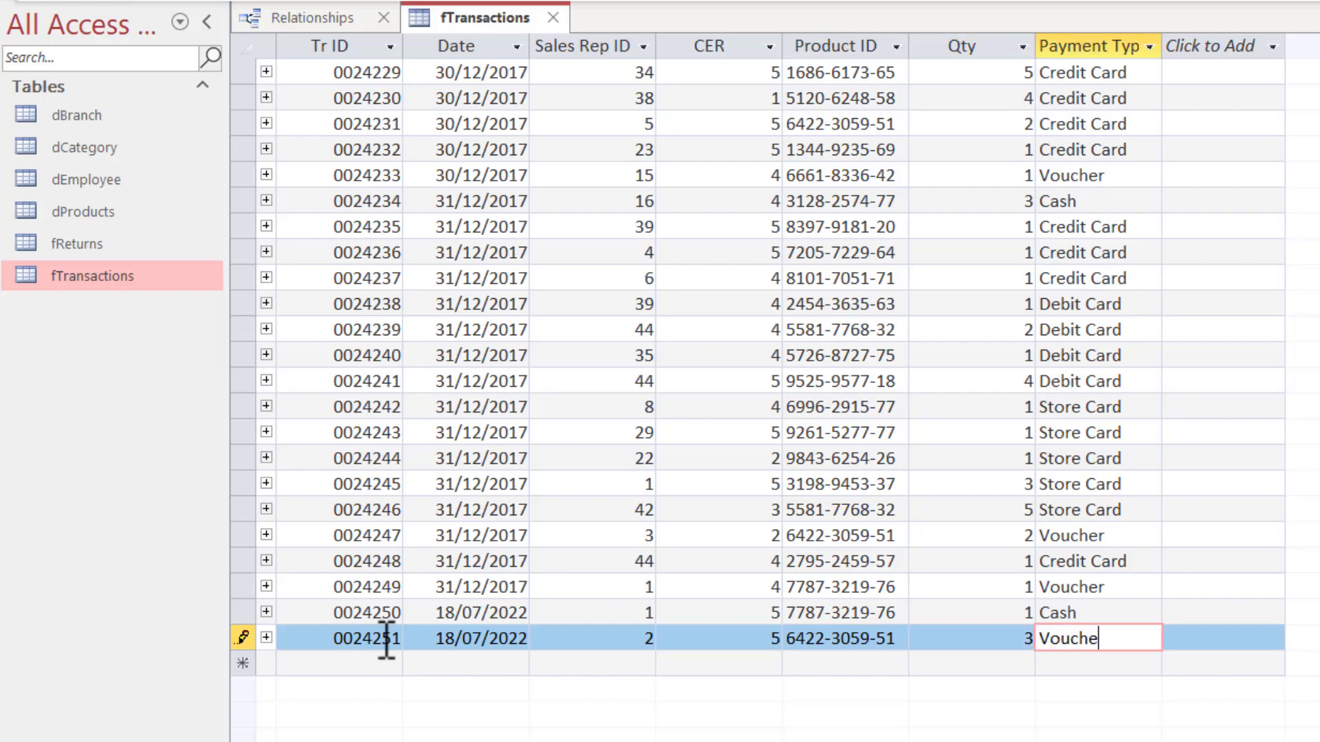
type("r")
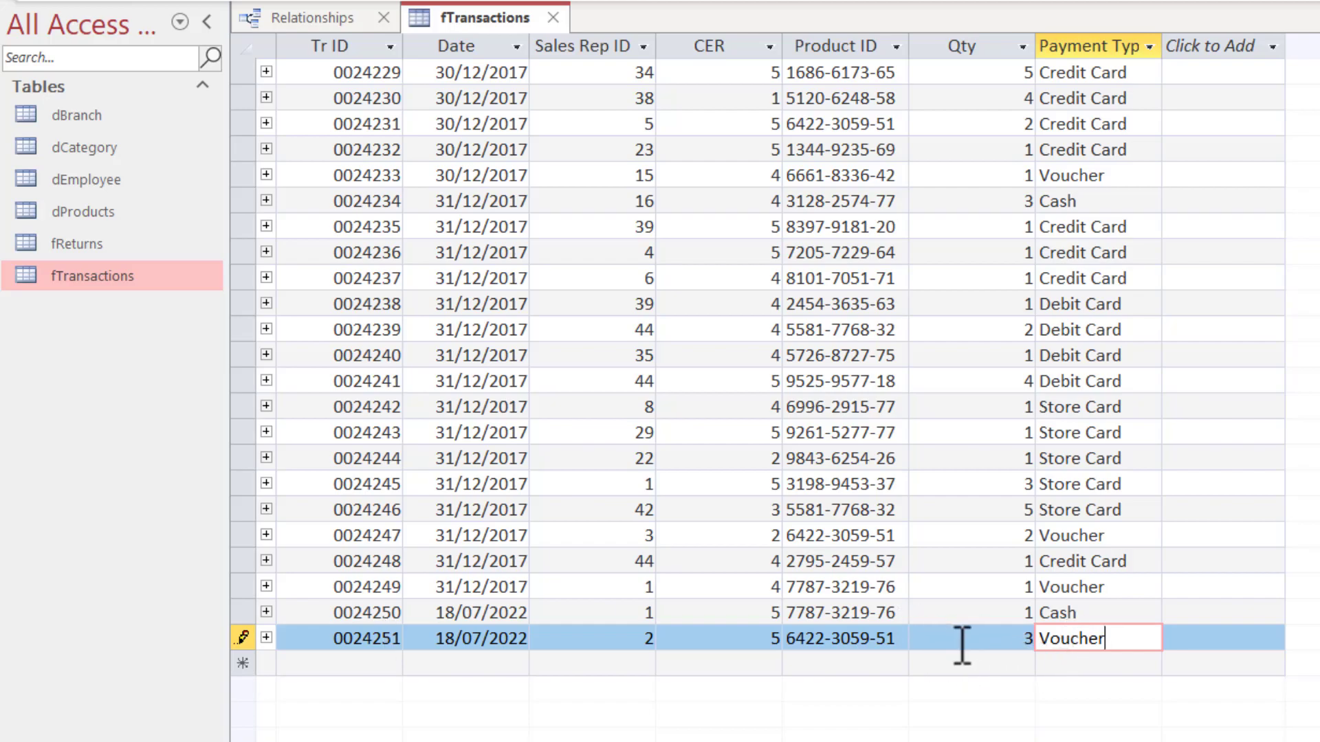
mouse_move(909, 665)
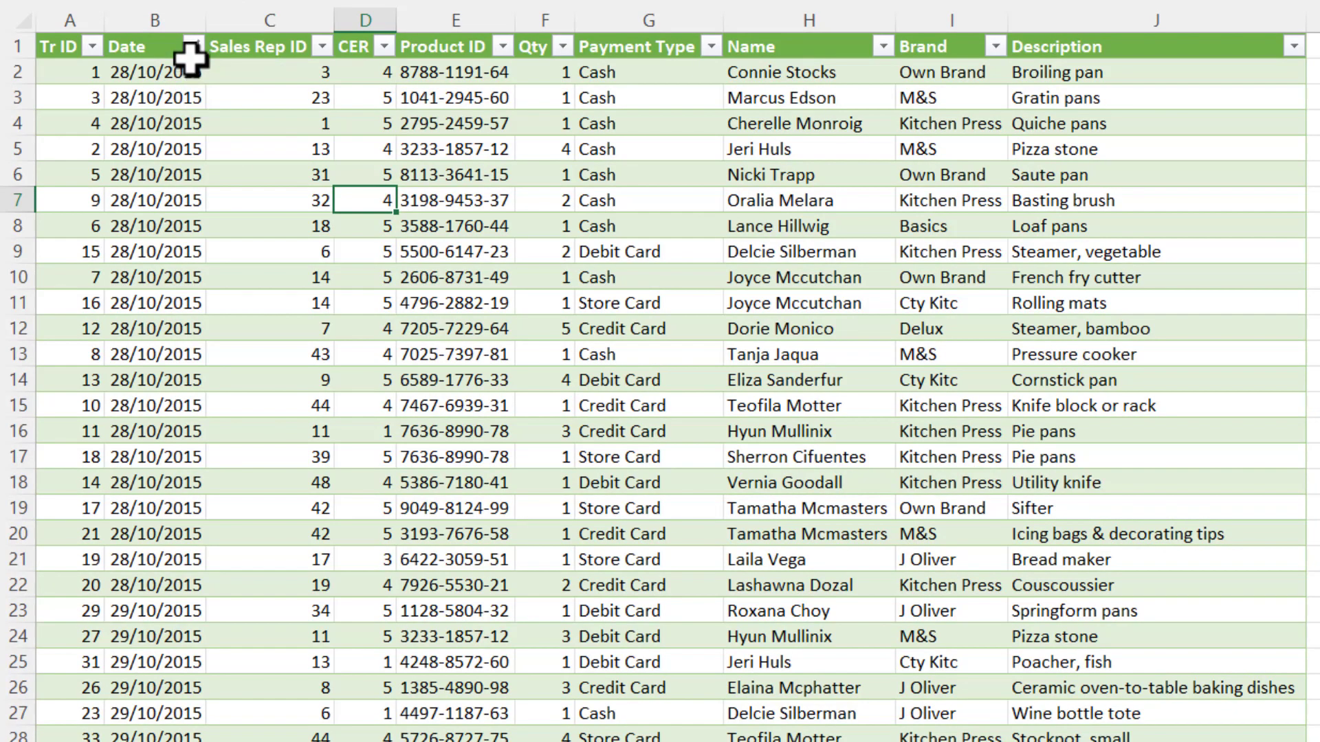
Sort the refreshed fTransactions table by Date newest to oldest so 18/07/2022 rows appear first.
left_click(192, 46)
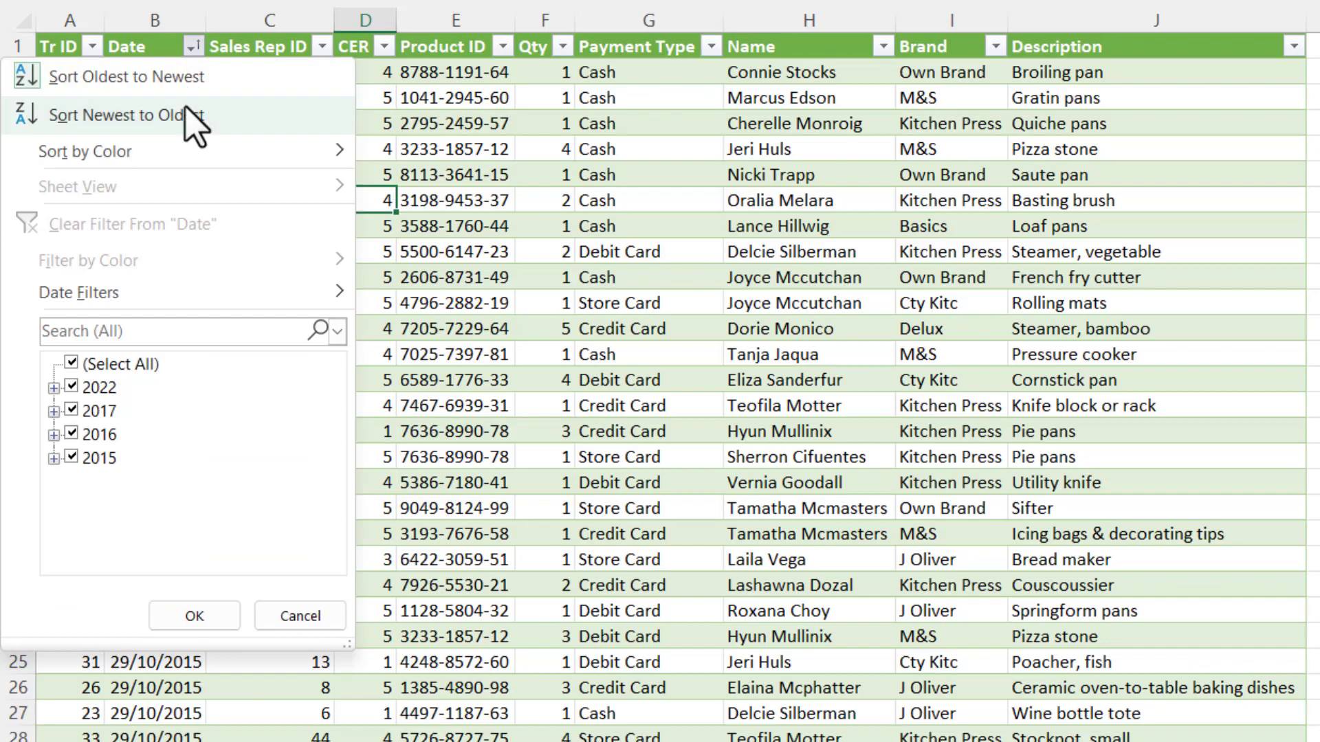
left_click(125, 115)
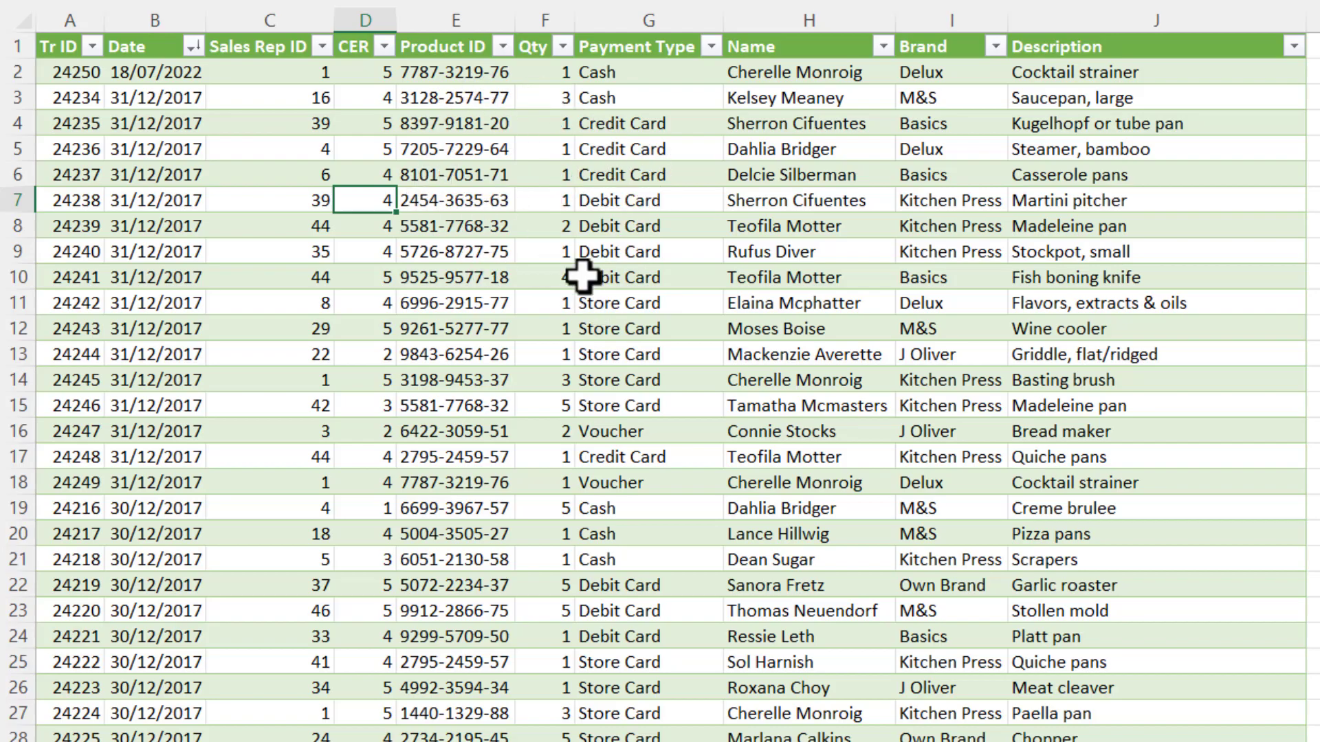
mouse_move(151, 162)
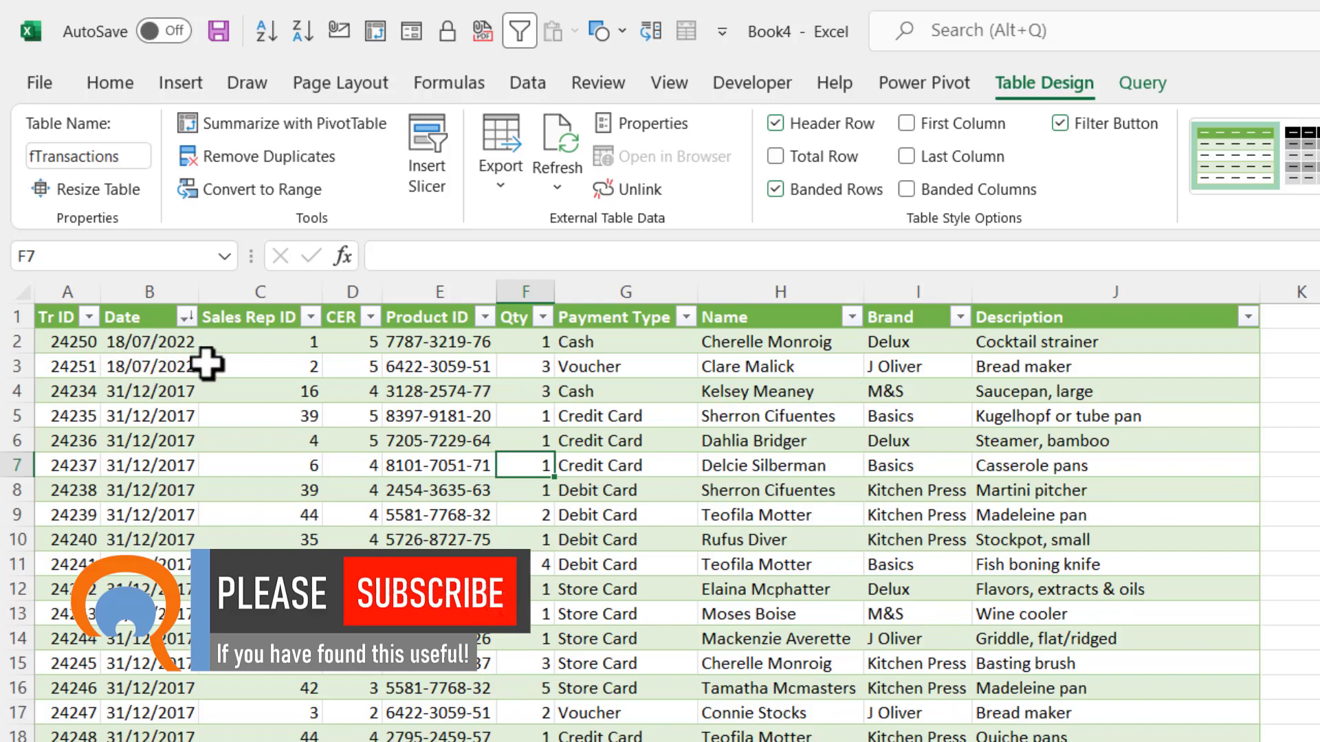
mouse_move(147, 349)
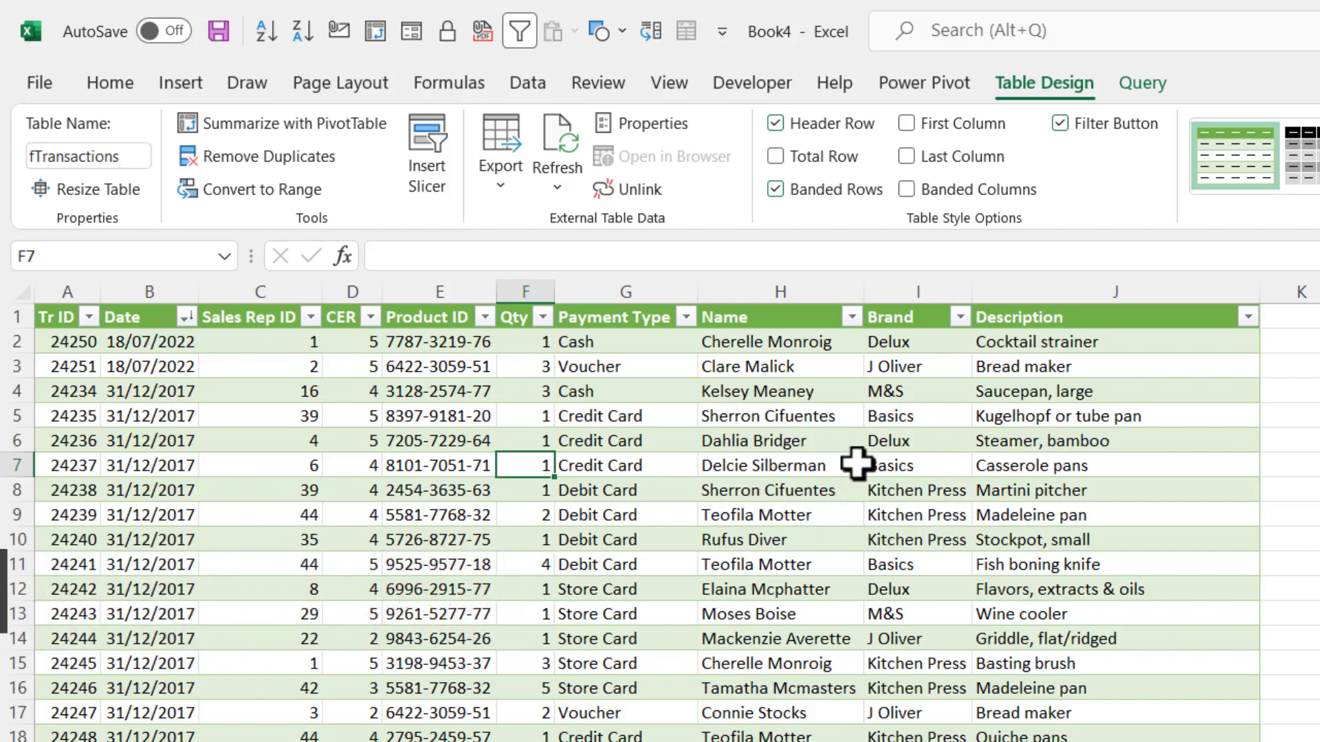
mouse_move(1051, 388)
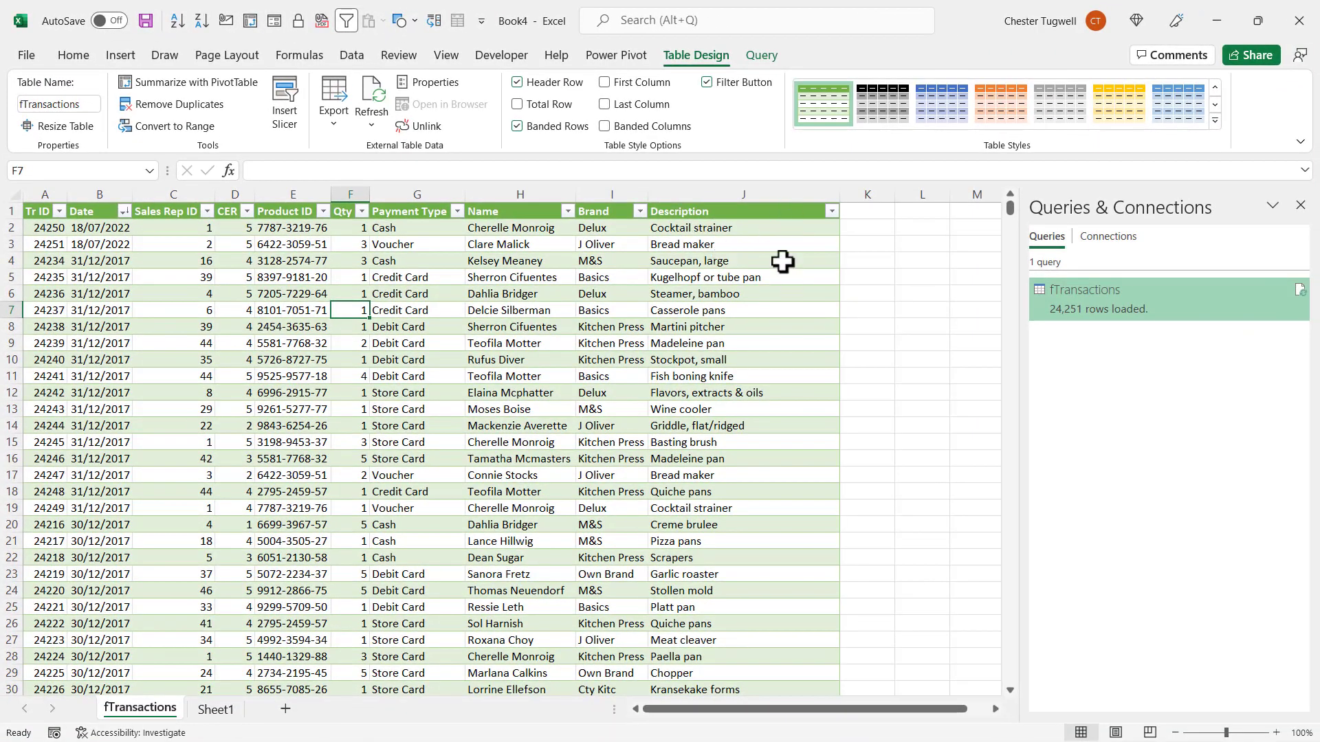
mouse_move(718, 282)
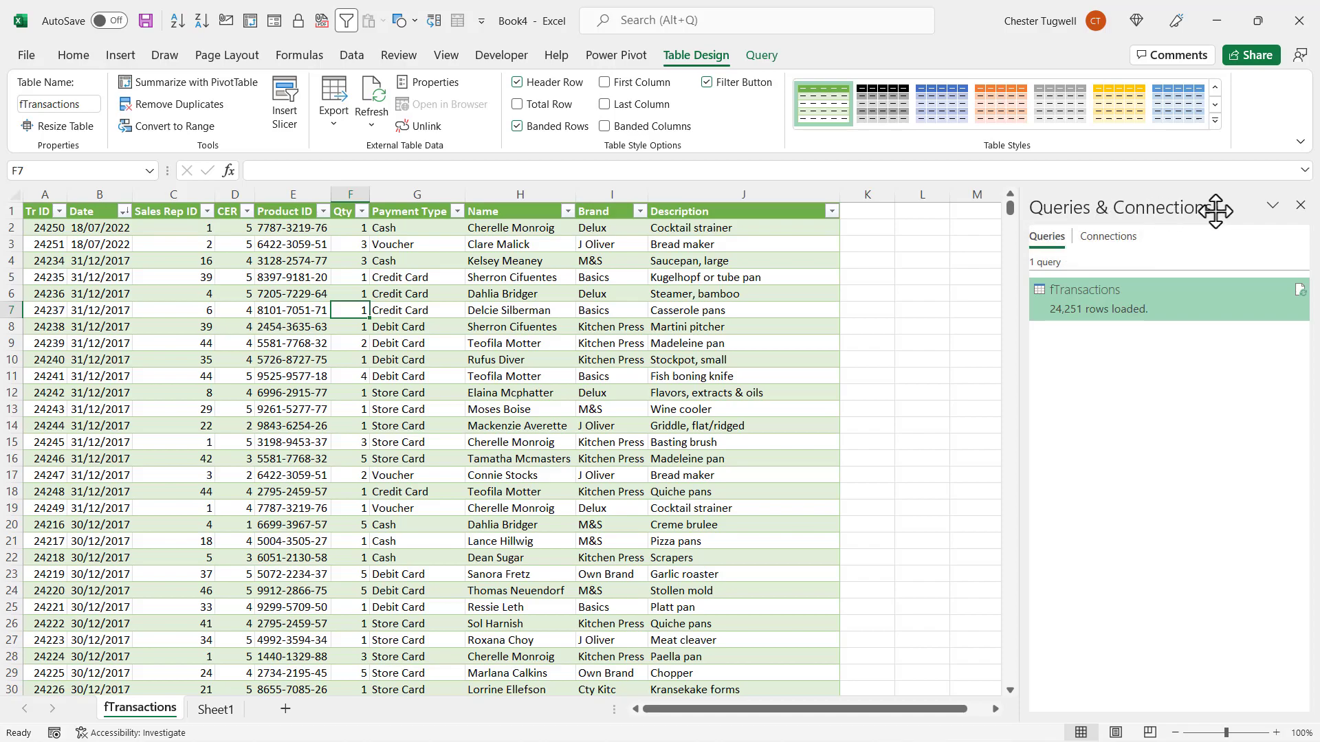
Reopen Queries & Connections and edit the fTransactions query from its preview card.
left_click(351, 55)
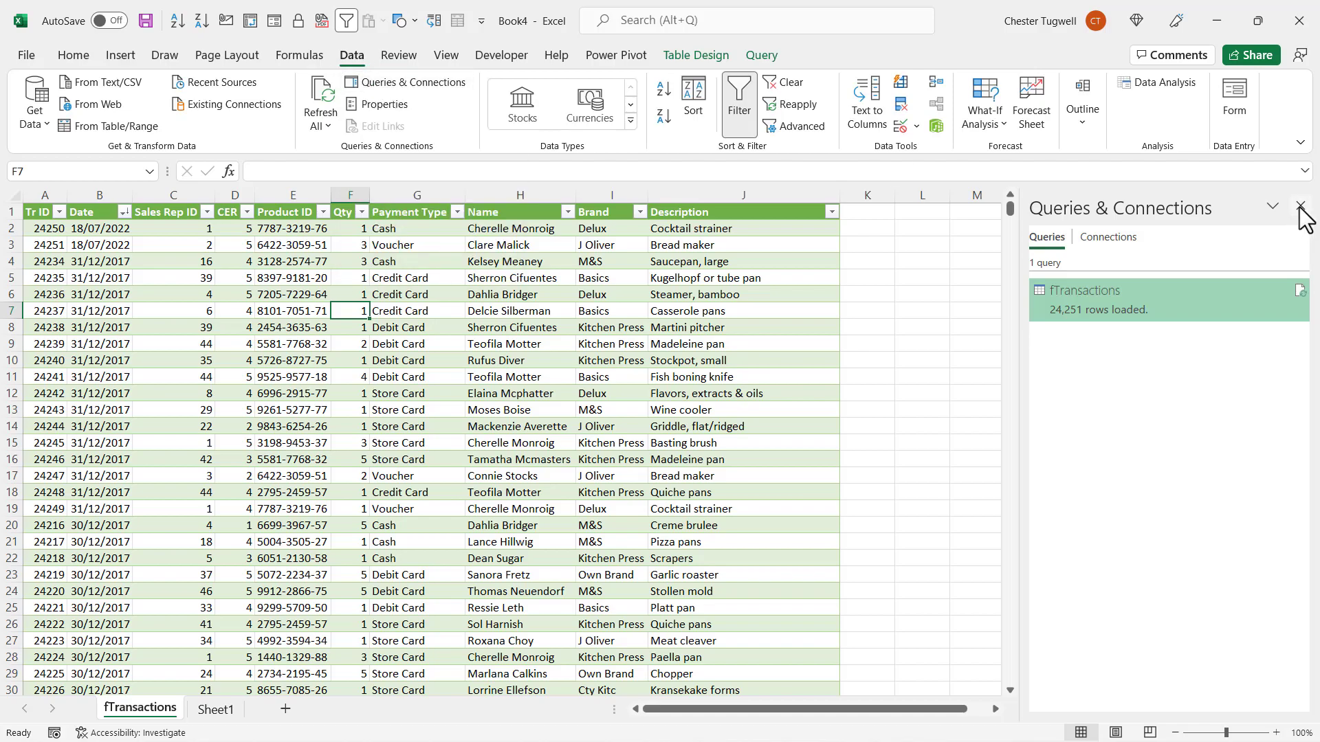
left_click(1304, 208)
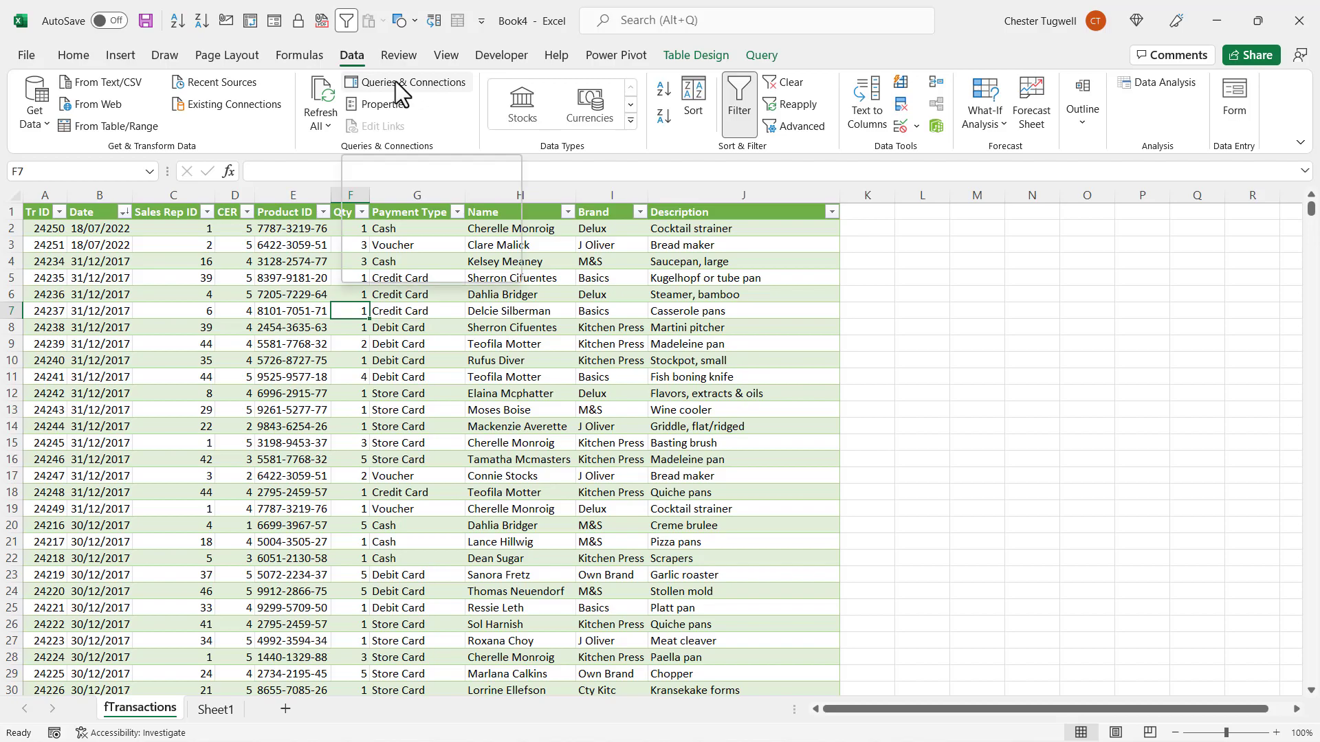
left_click(413, 81)
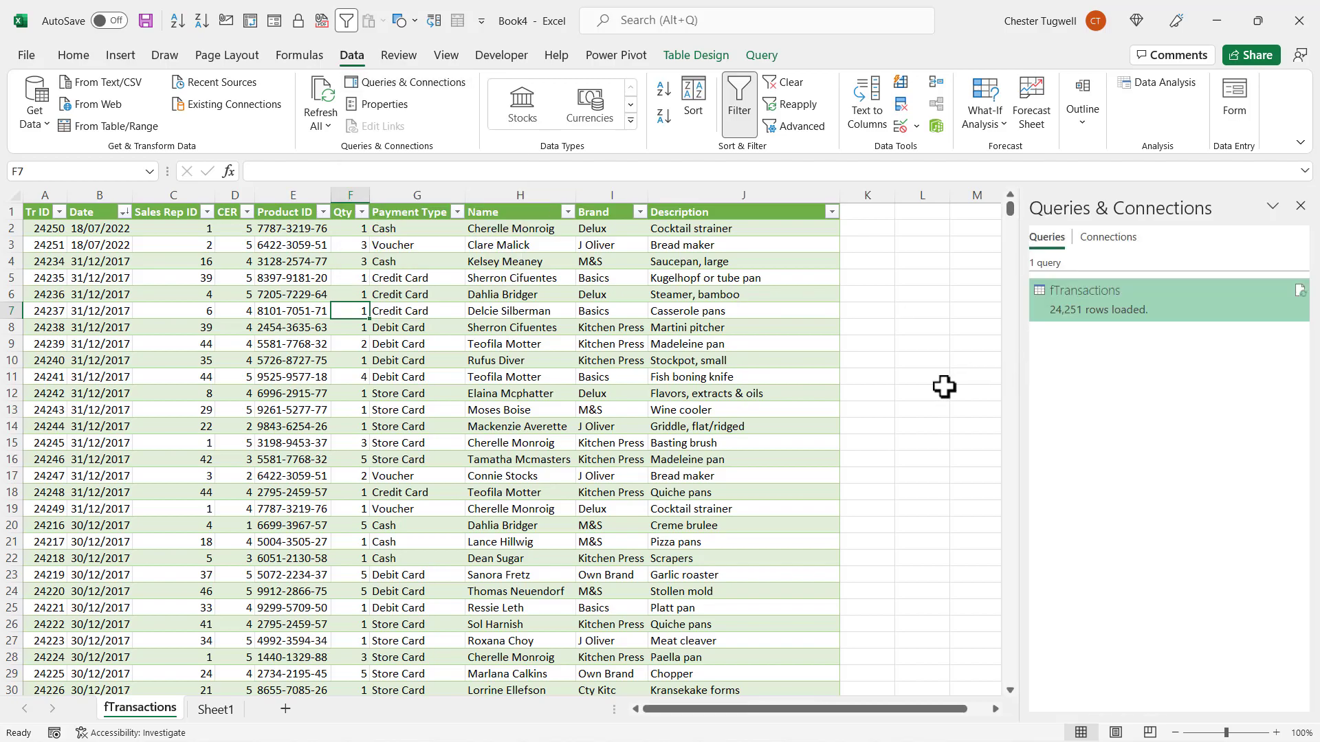
left_click(1086, 290)
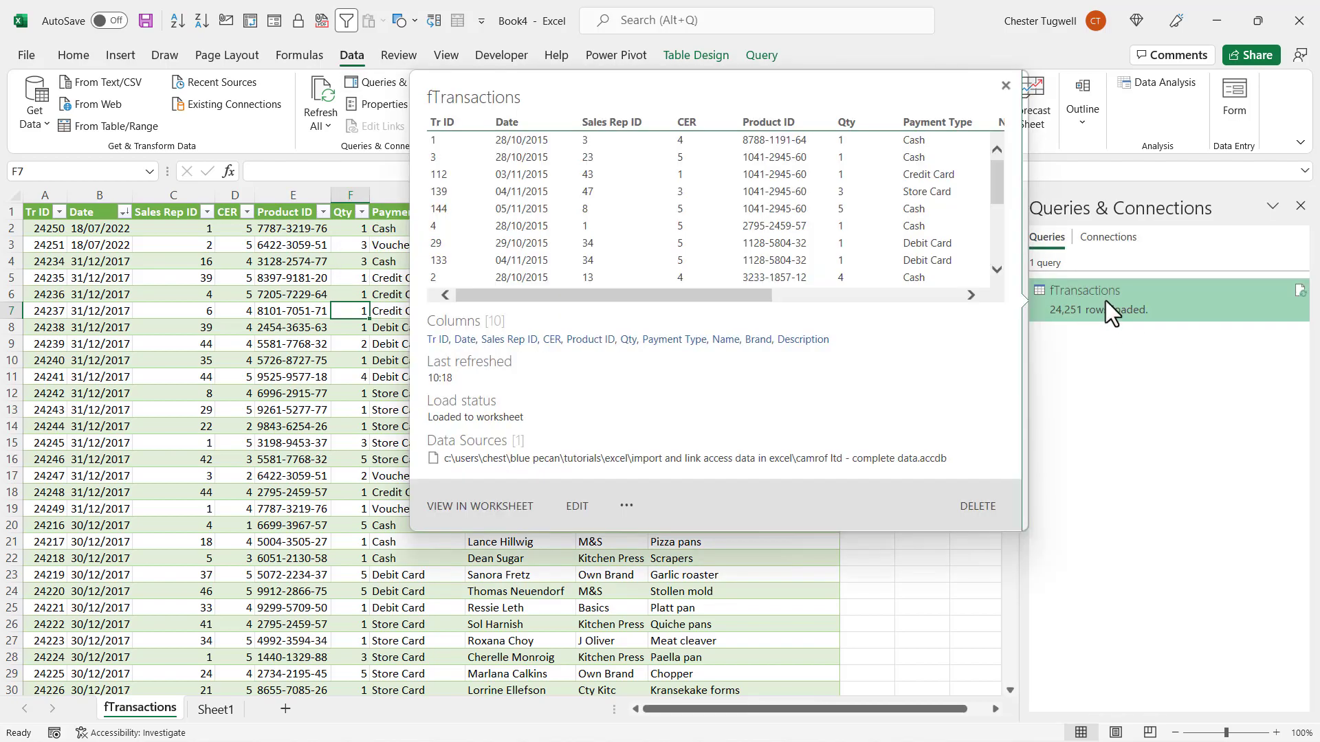
left_click(576, 506)
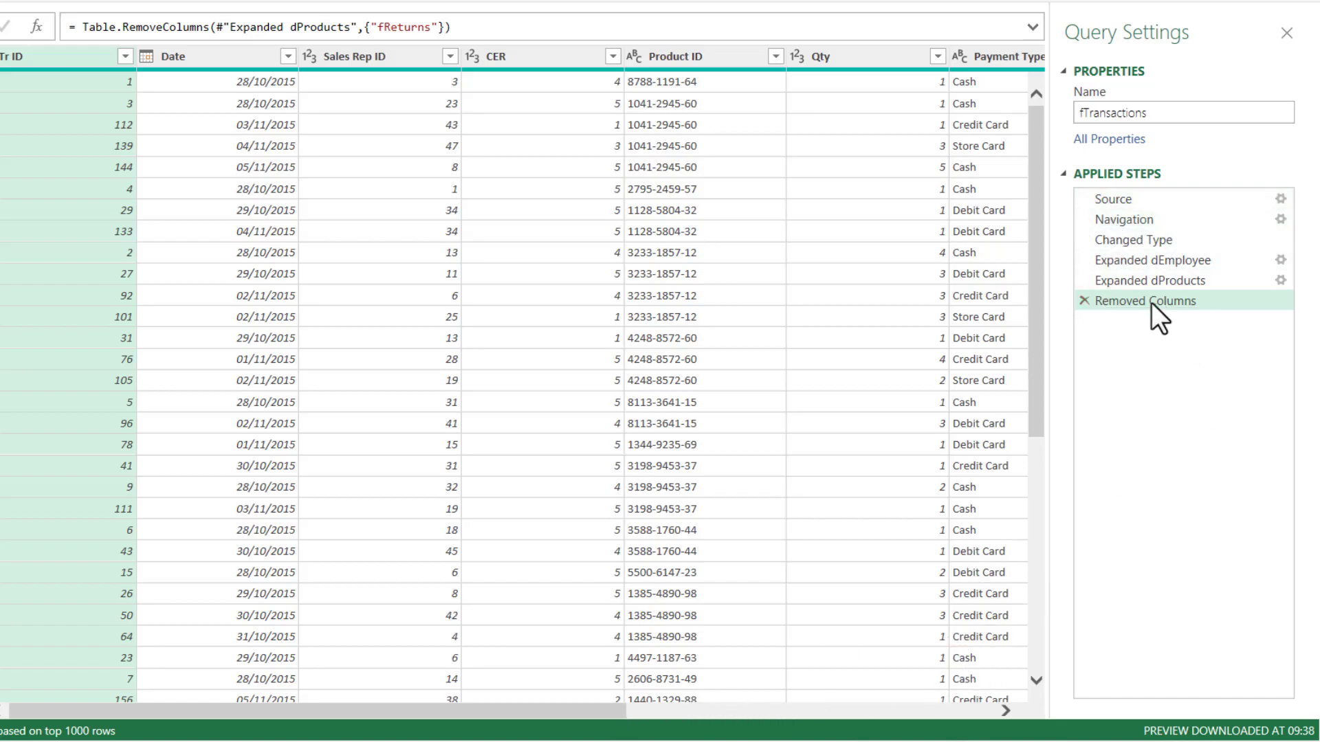
mouse_move(1086, 302)
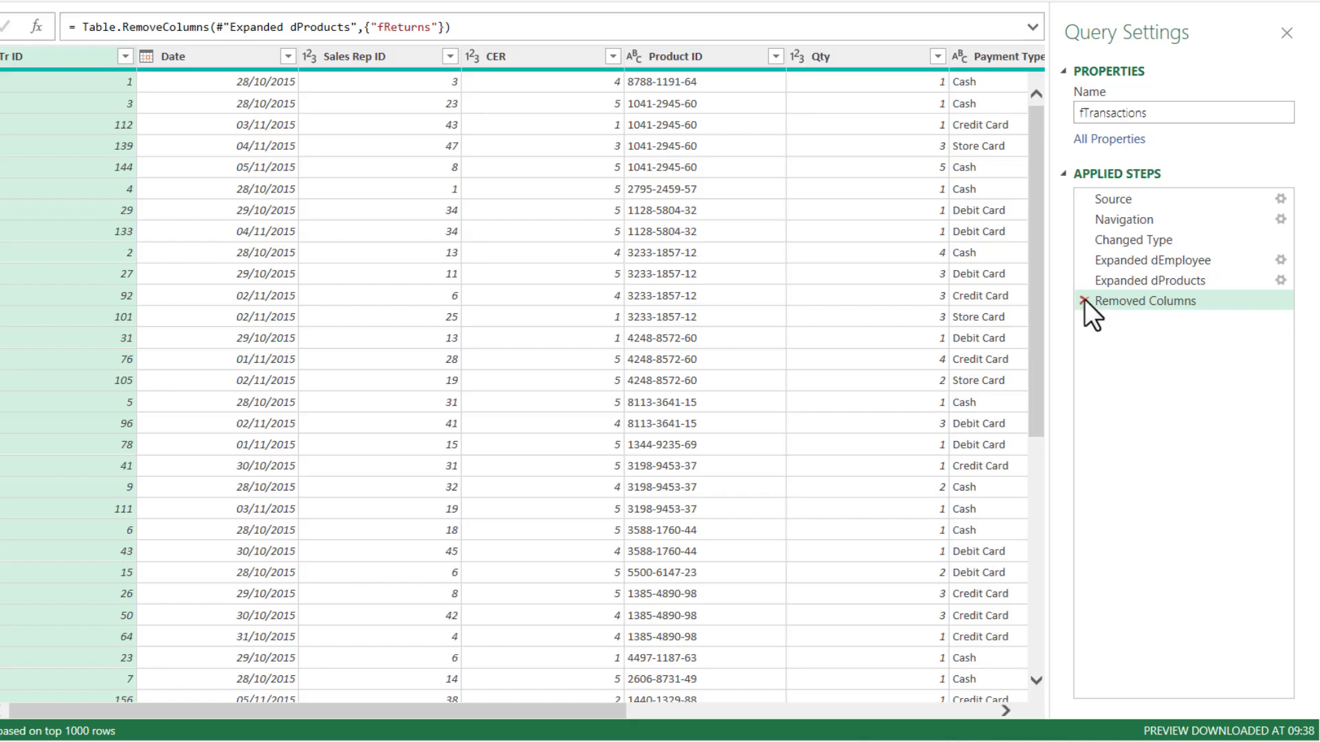
Delete the Removed Columns step, expand fReturns into fReturns.Returned only, and Close & Load to Excel.
left_click(1085, 301)
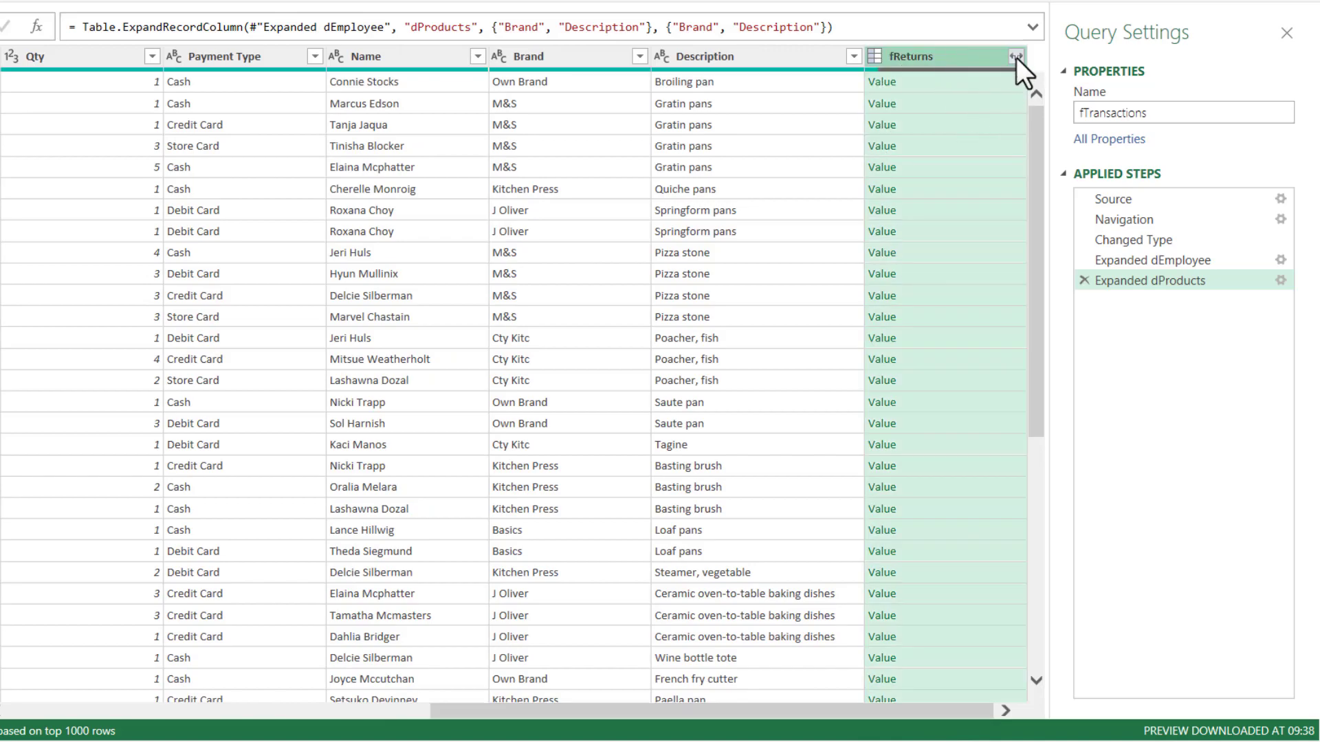
left_click(1014, 57)
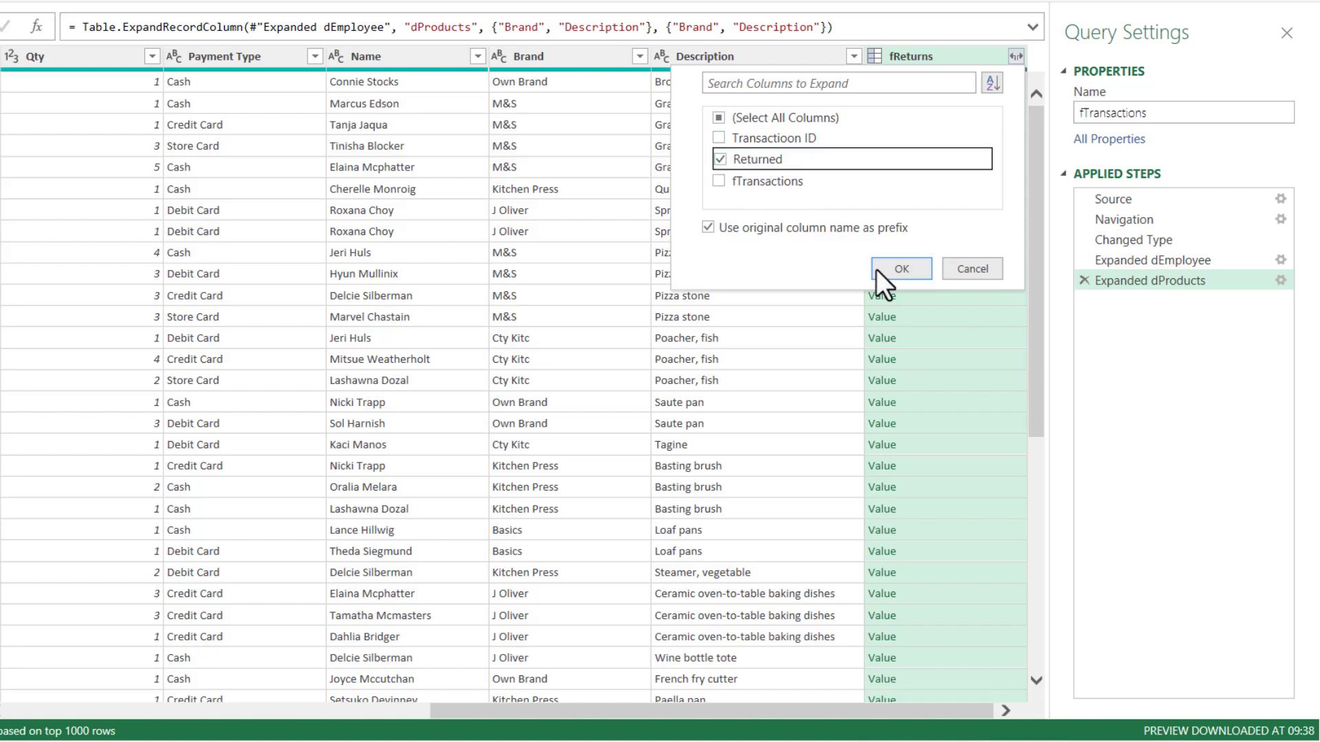
left_click(901, 268)
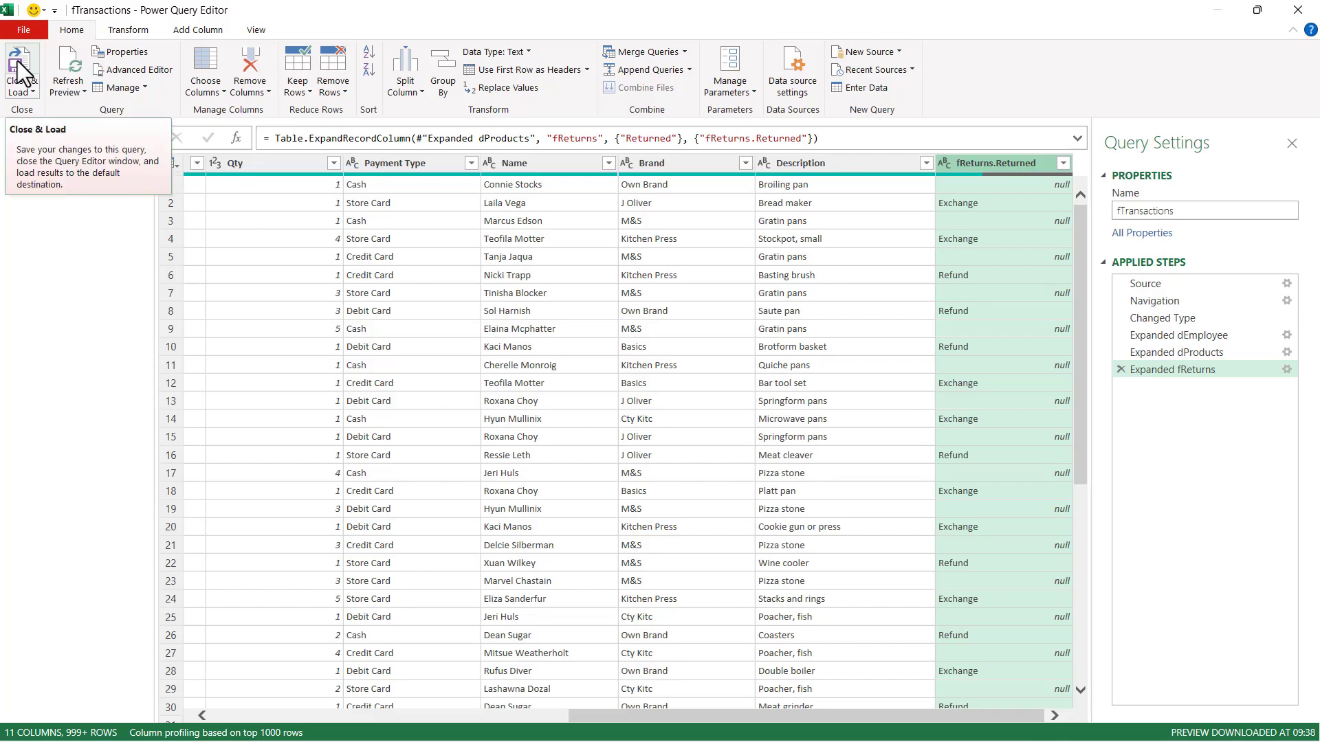
left_click(20, 69)
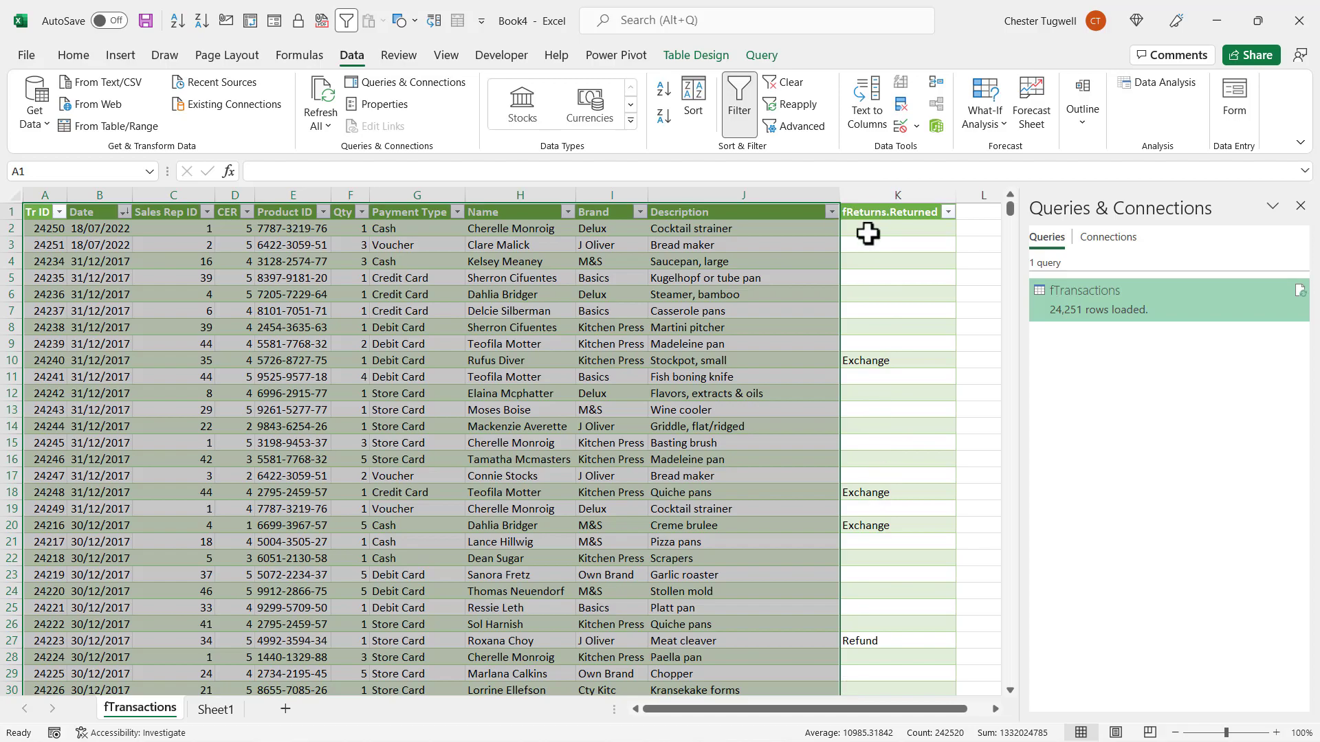
mouse_move(870, 216)
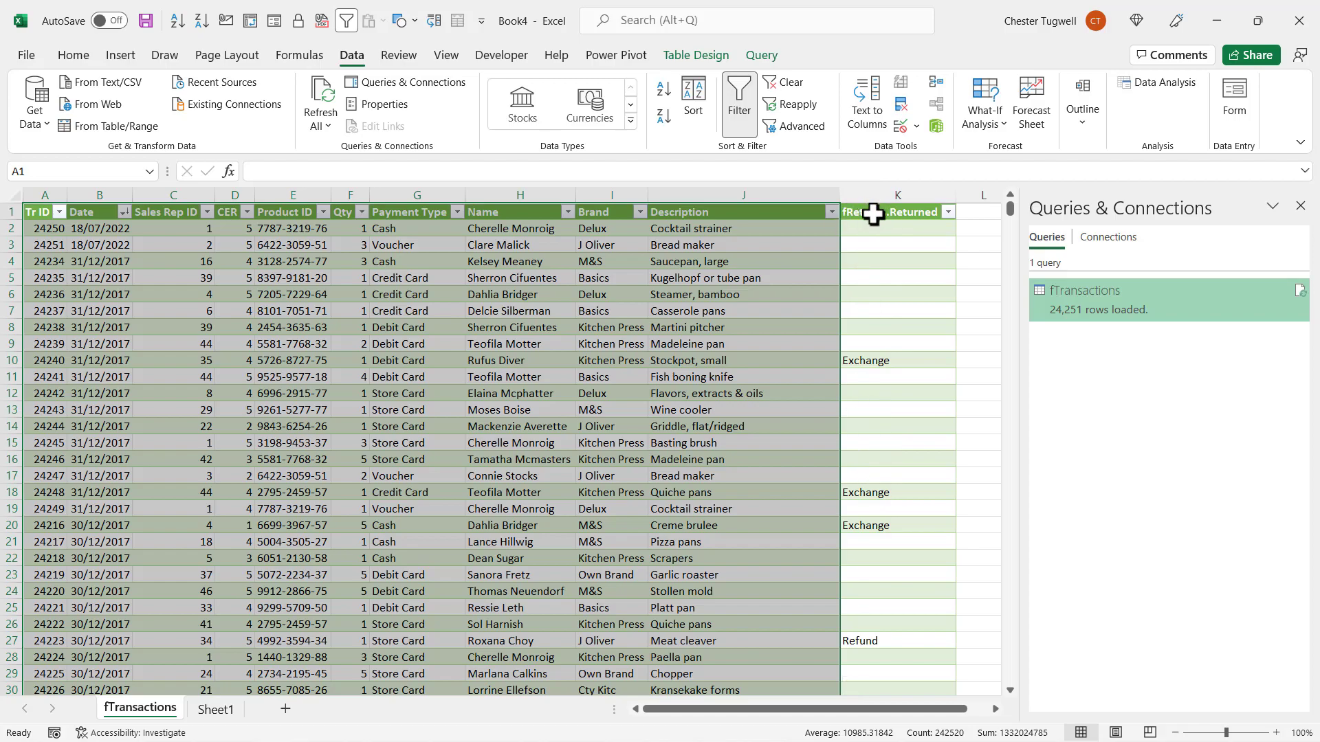
Reopen the fTransactions query from Queries & Connections for editing in Power Query.
left_click(1086, 290)
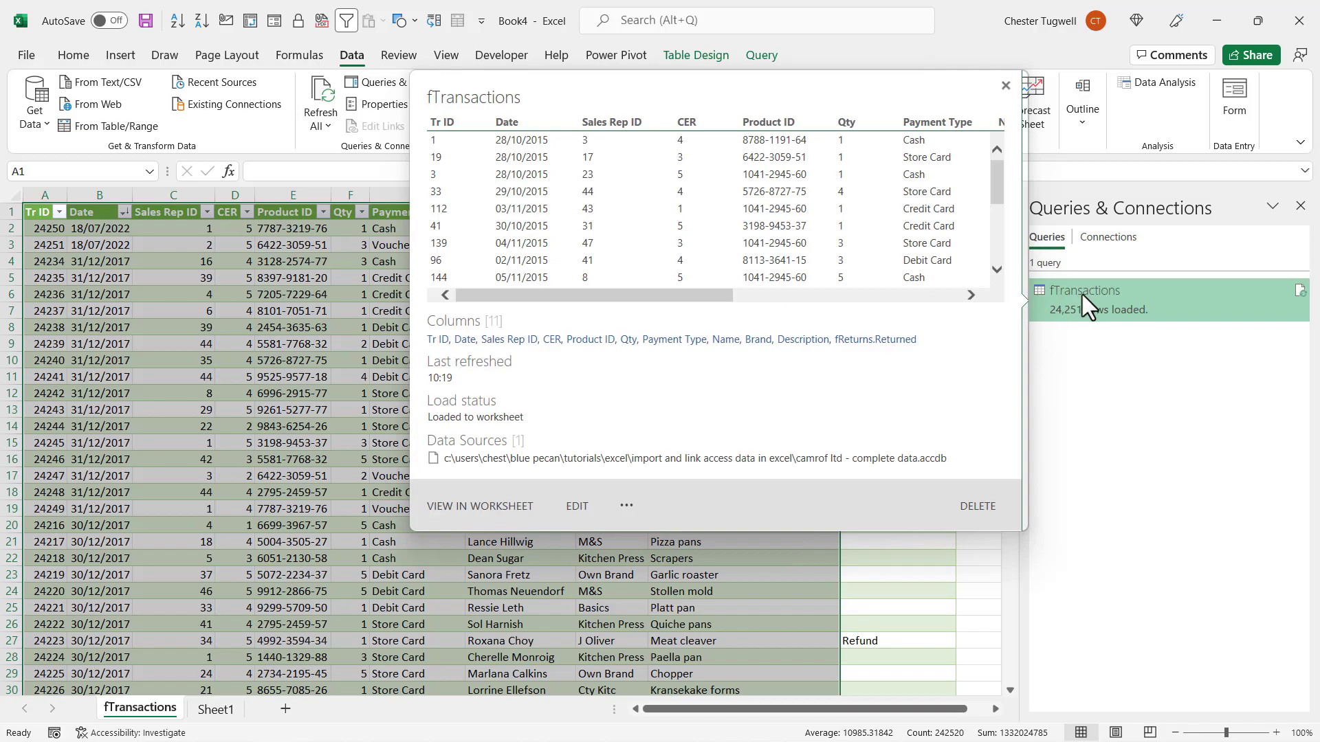
left_click(576, 506)
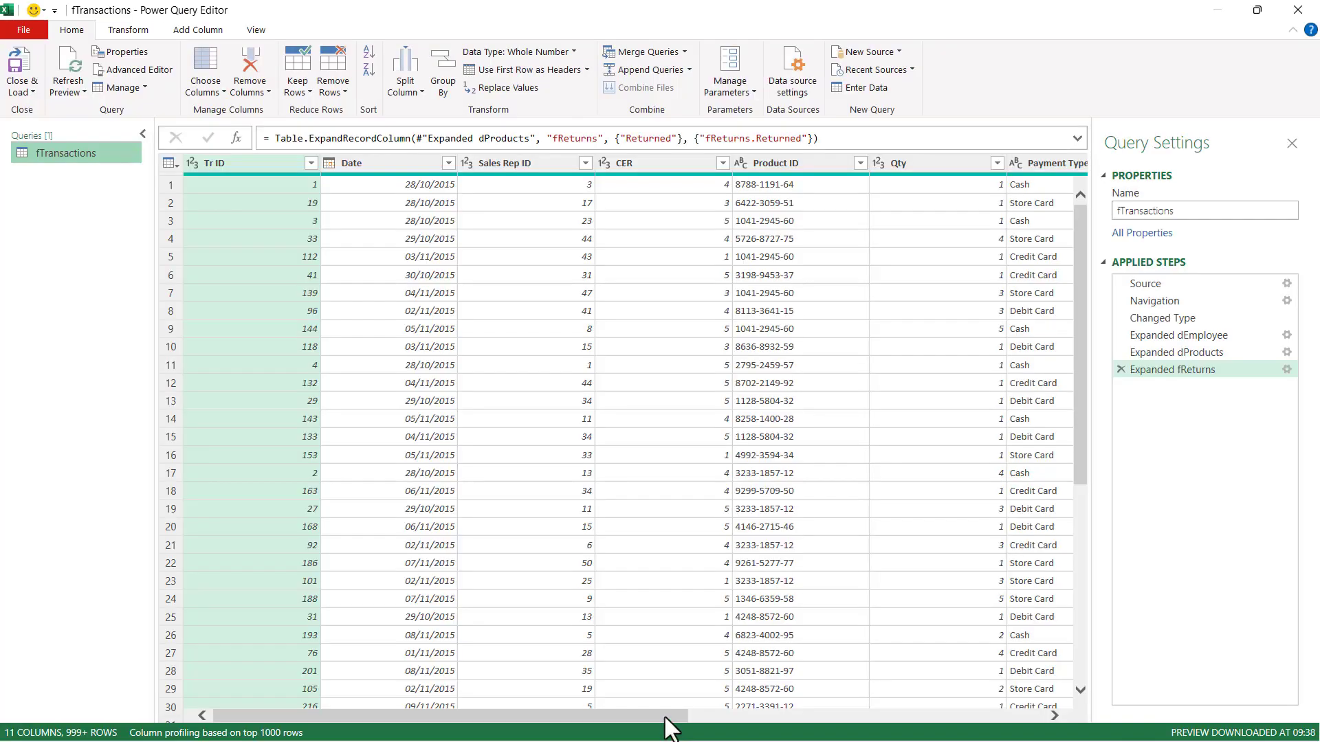
Rename the fReturns.Returned column to Returns and load the query back to the worksheet.
scroll("right", 3)
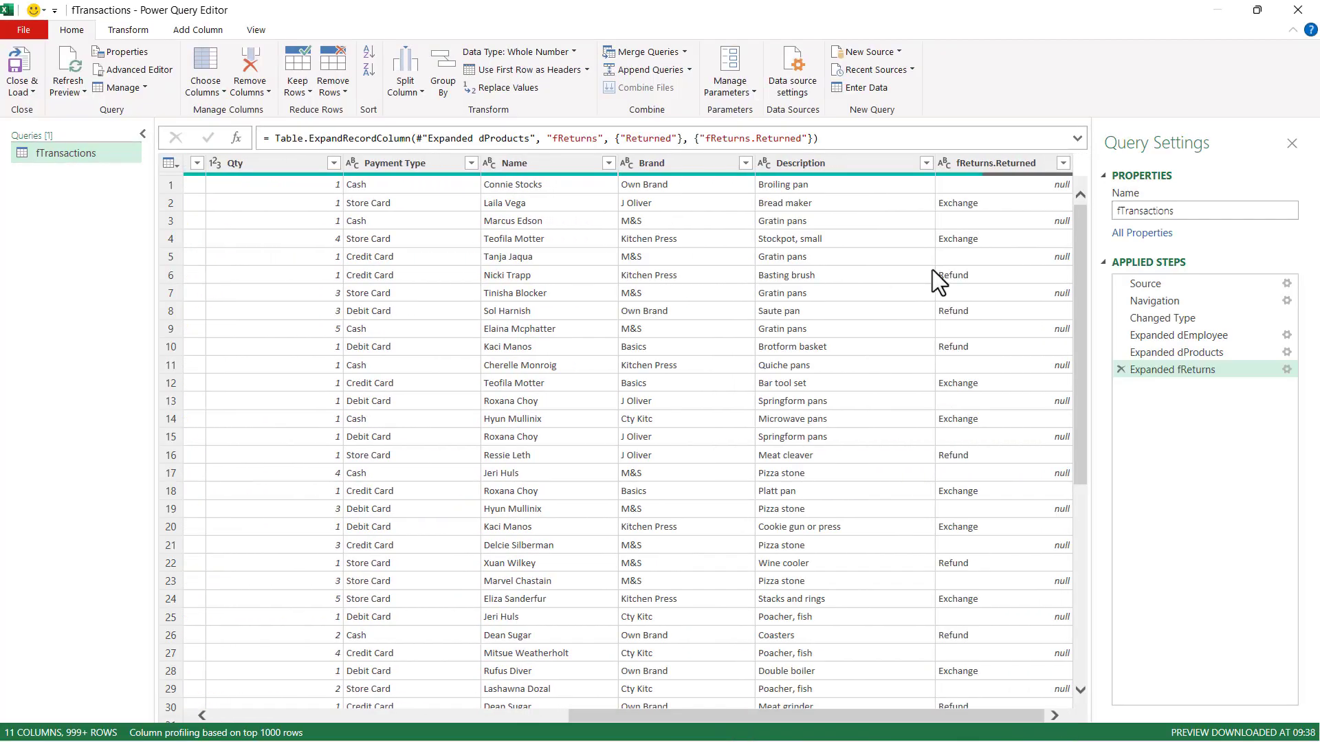
left_click(998, 162)
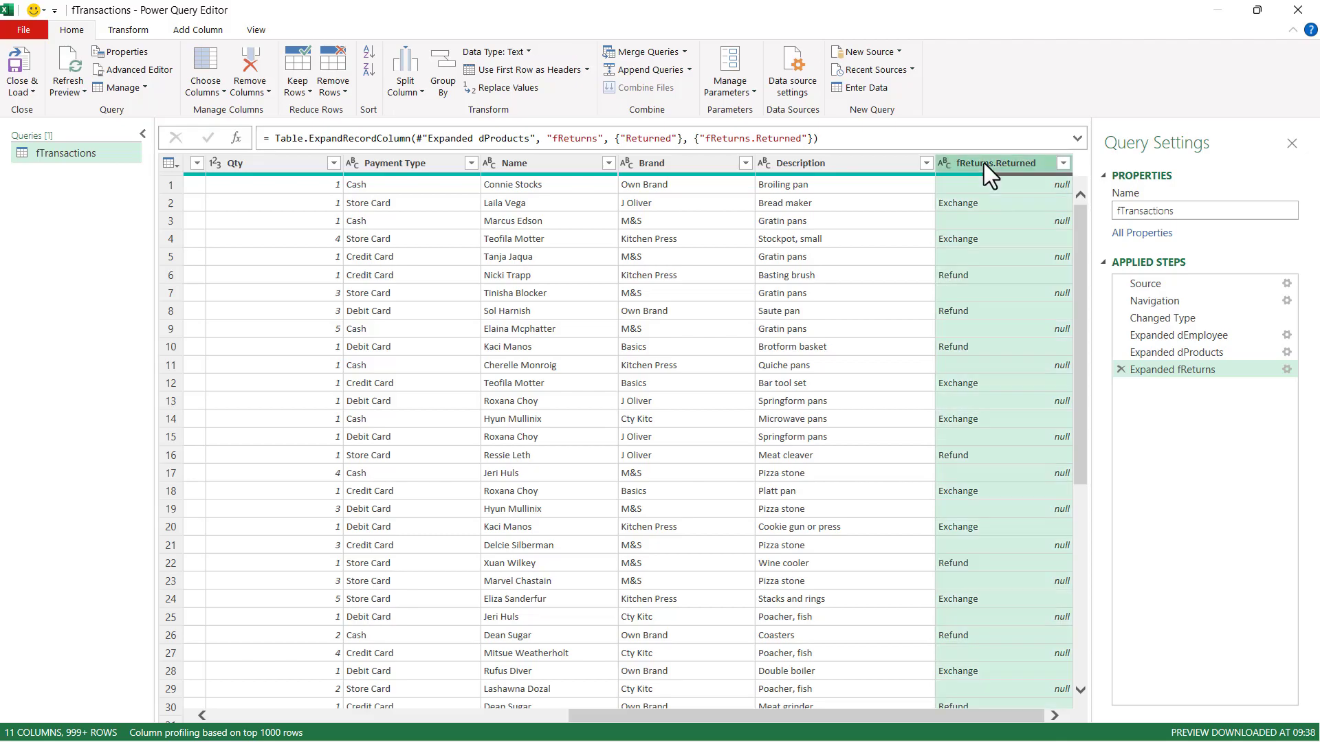
double_click(998, 162)
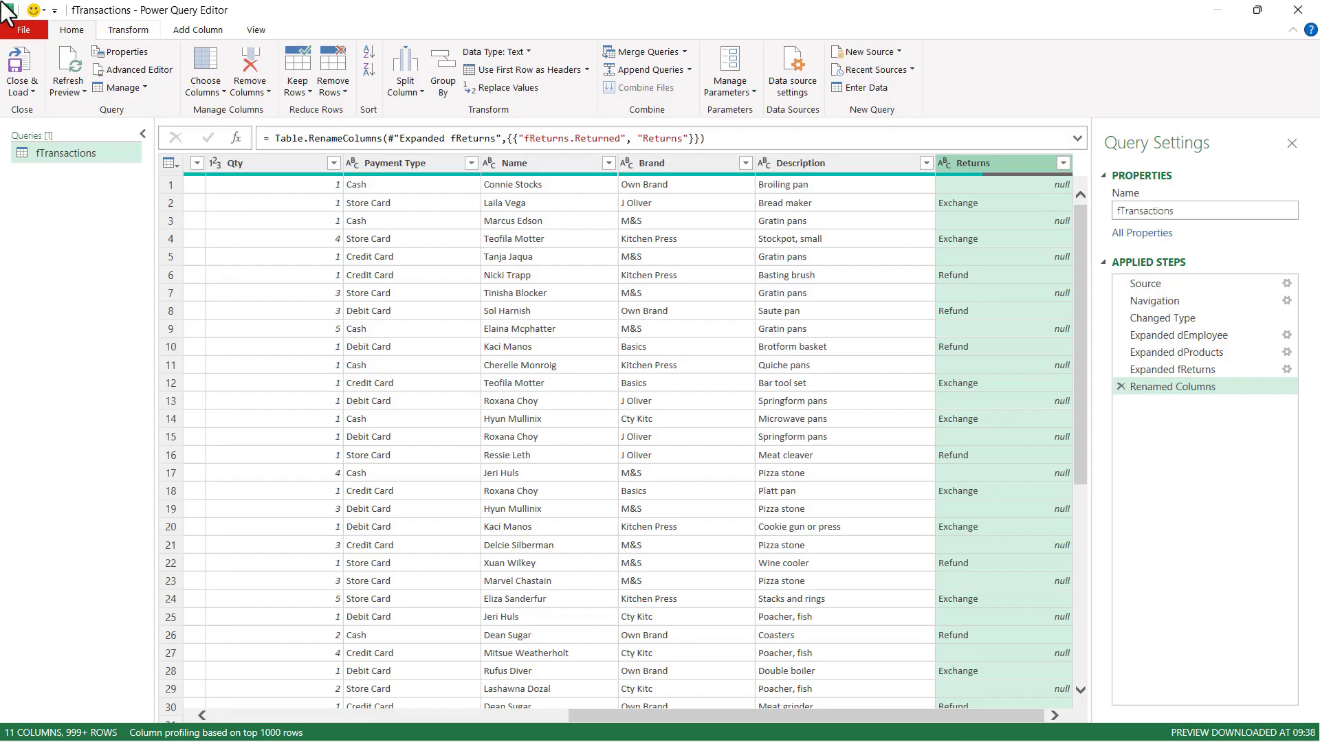
left_click(20, 70)
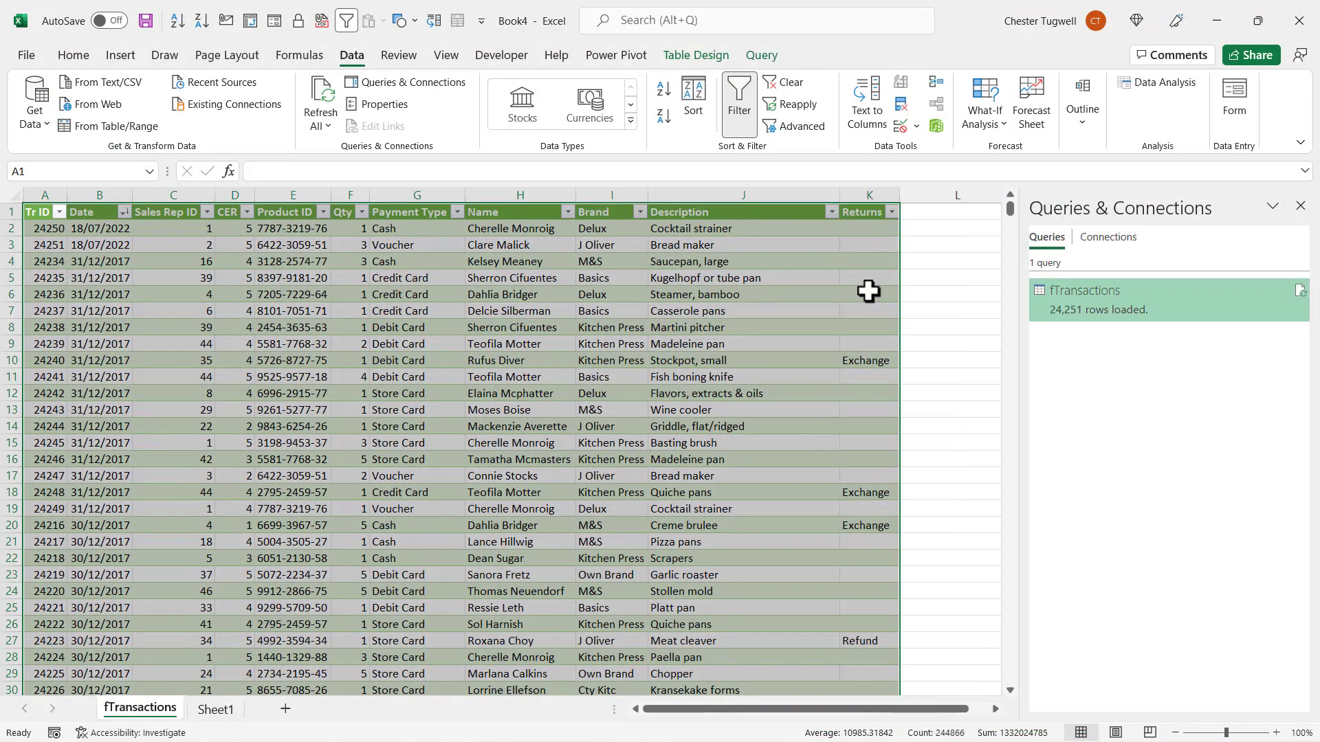
mouse_move(871, 378)
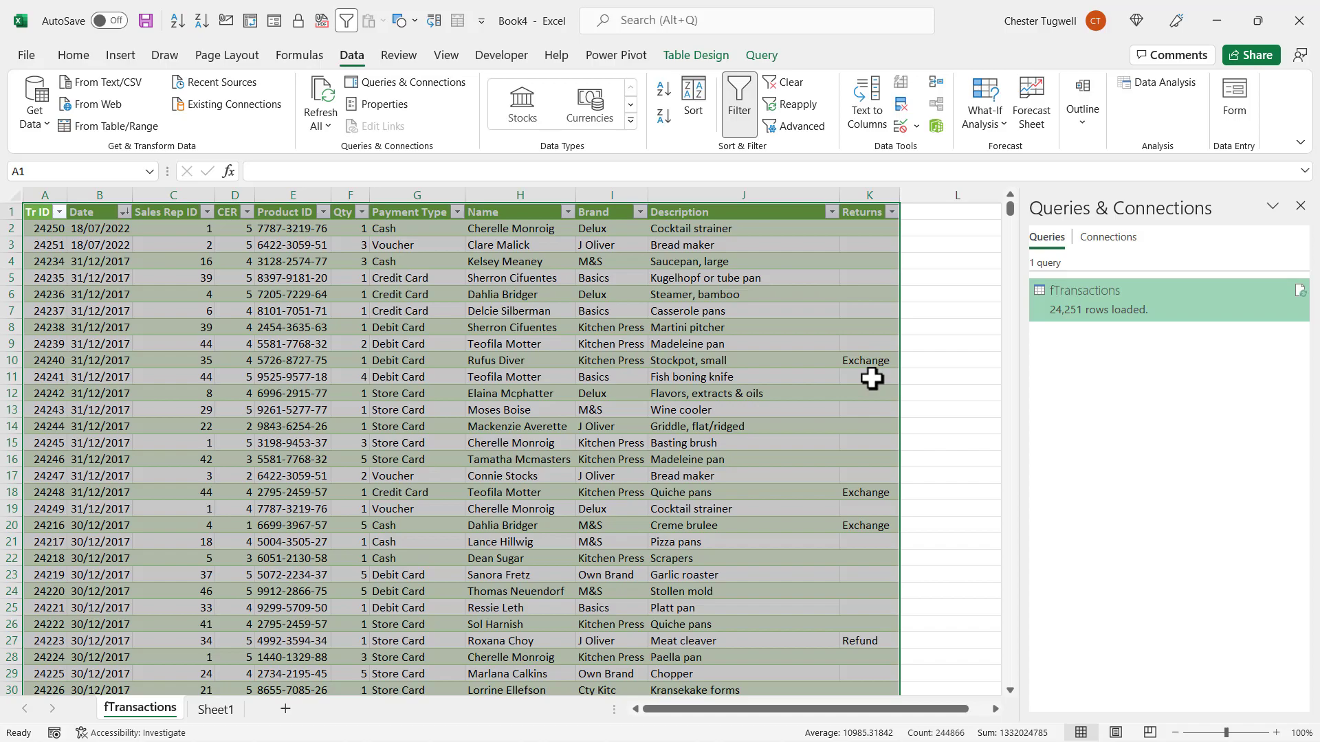